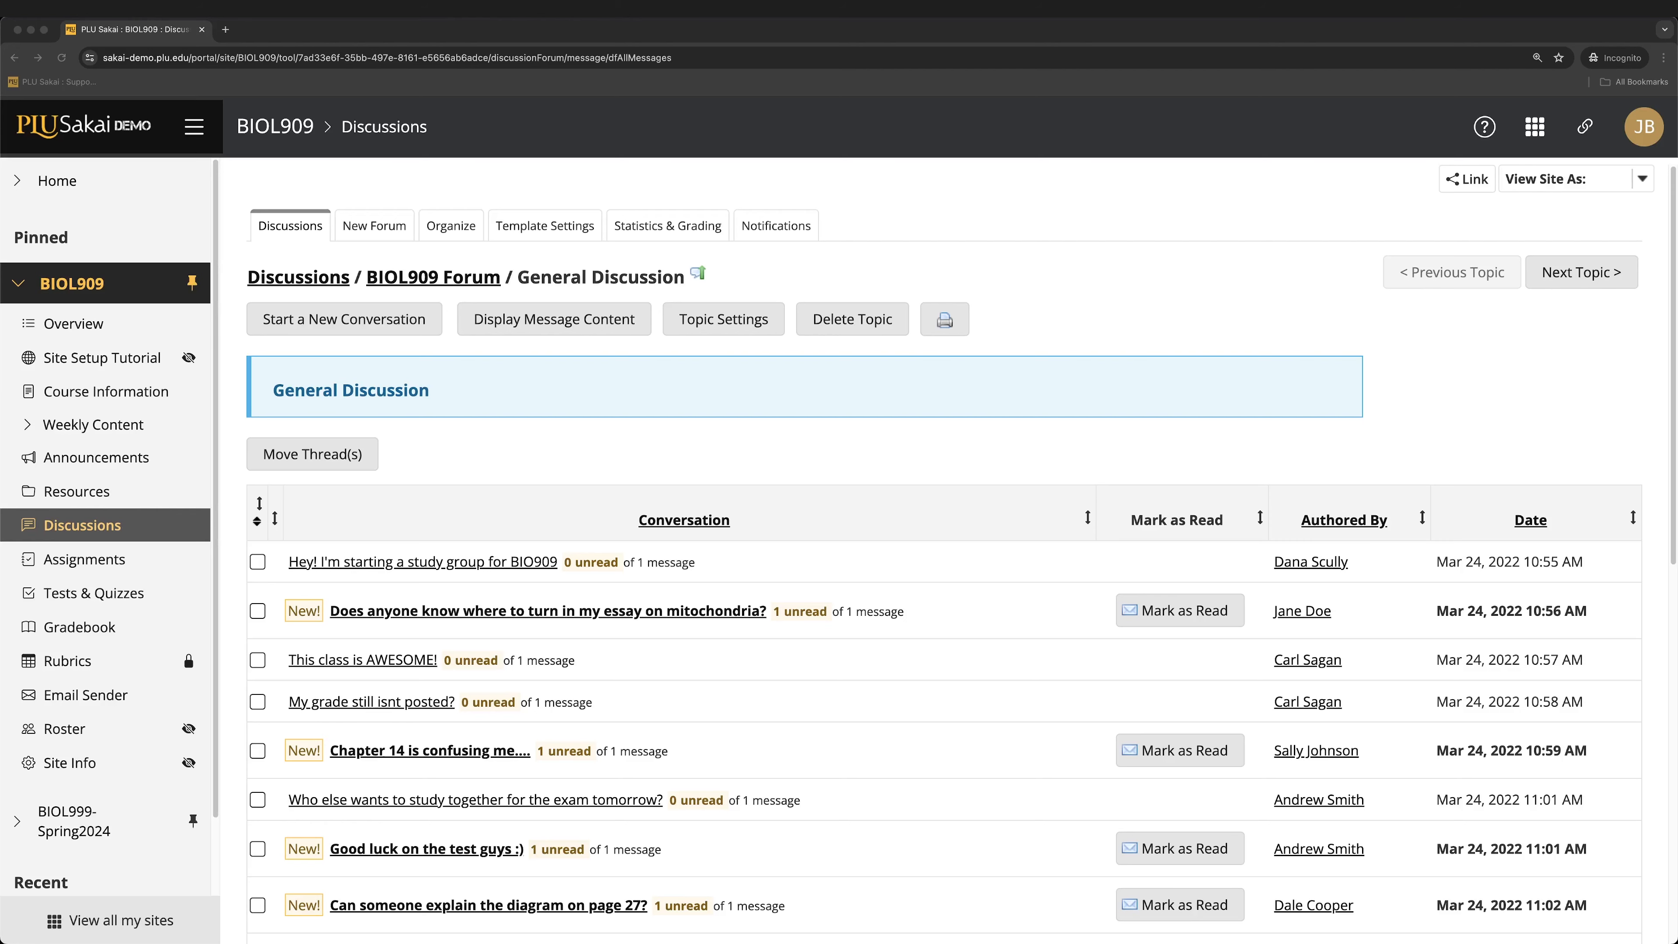
pyautogui.moveTo(621, 476)
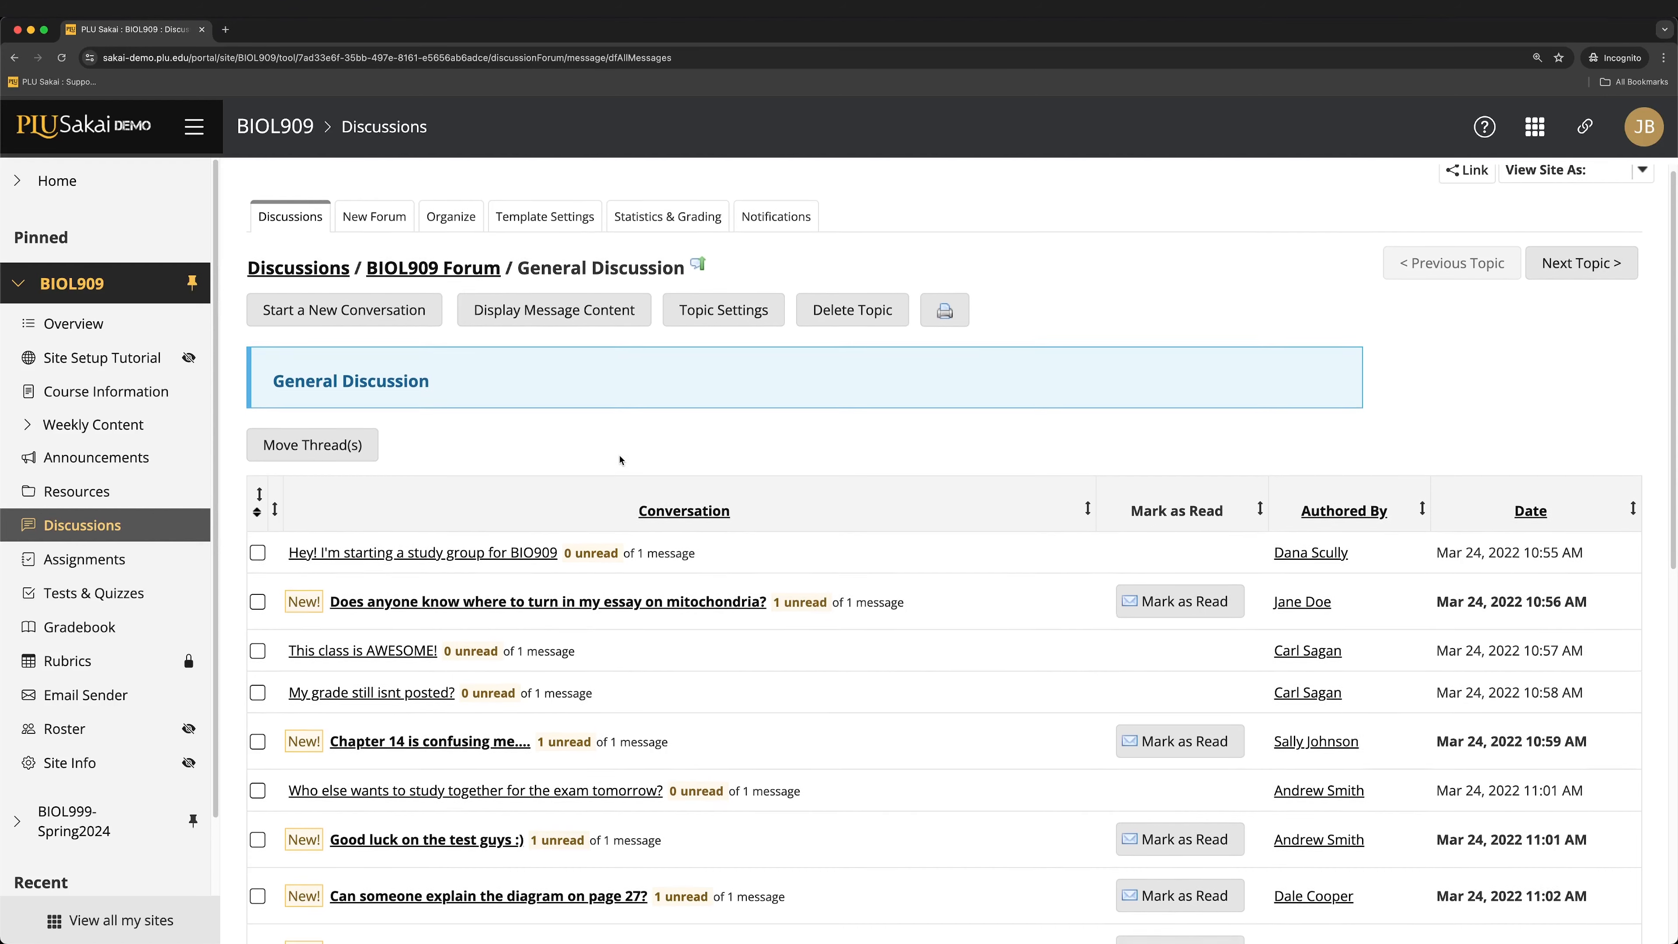
# - Reach the Create New Group form via Site Info's Manage Groups in the BIOL909 site
pyautogui.scroll(-3)
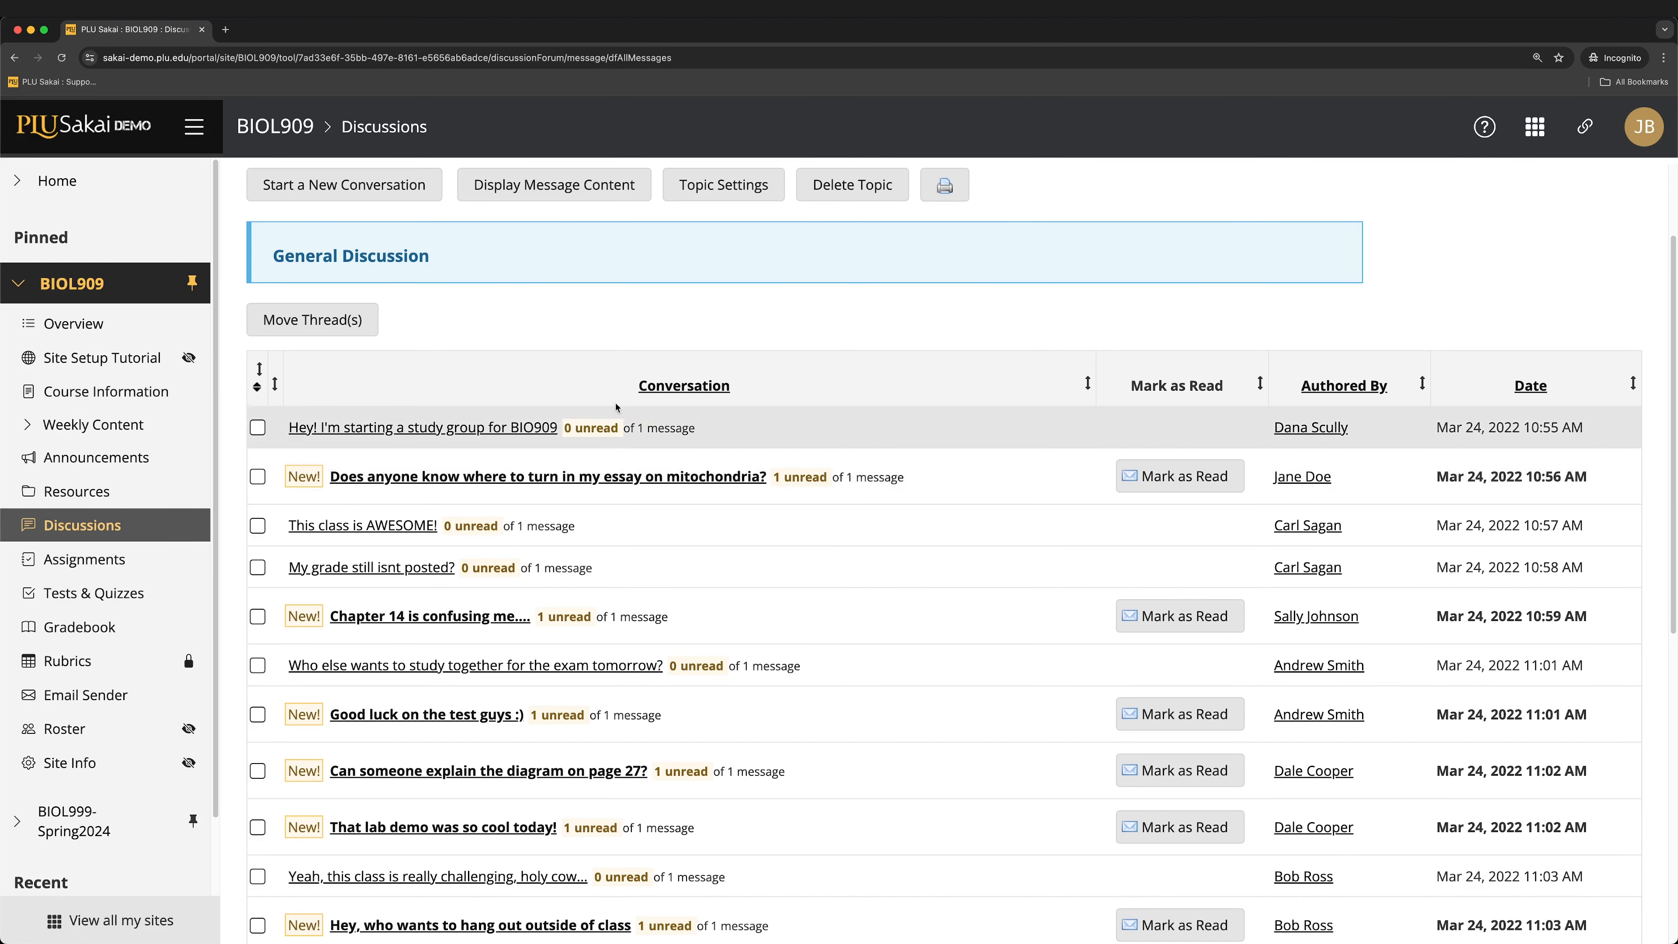
pyautogui.moveTo(605, 311)
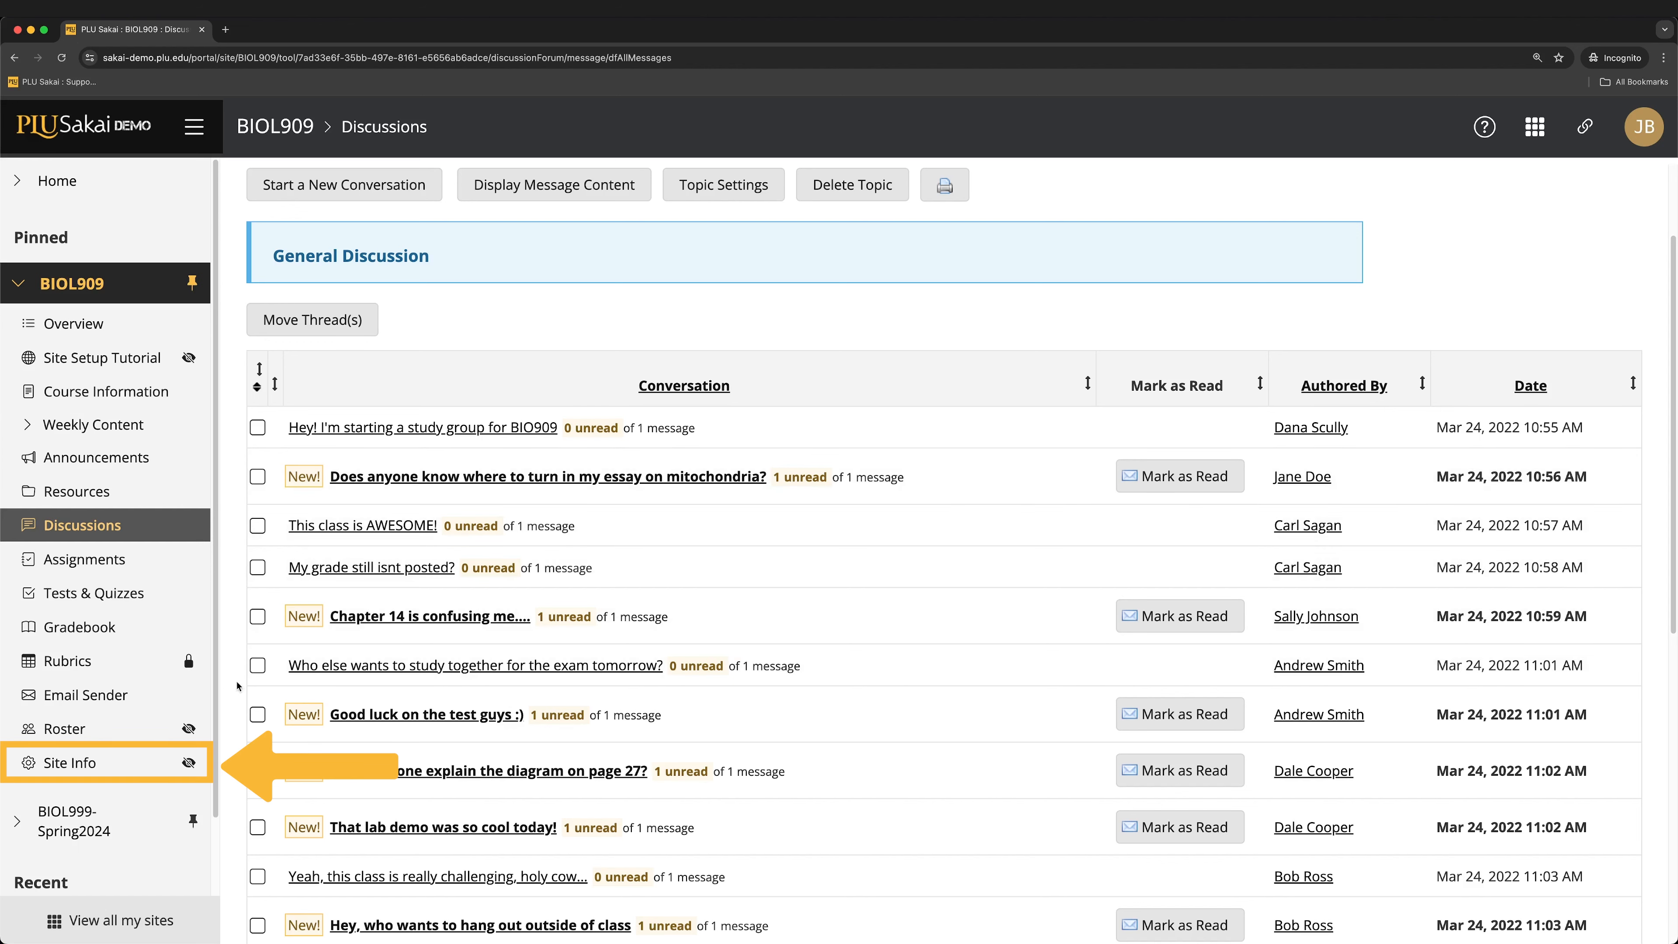
pyautogui.click(70, 763)
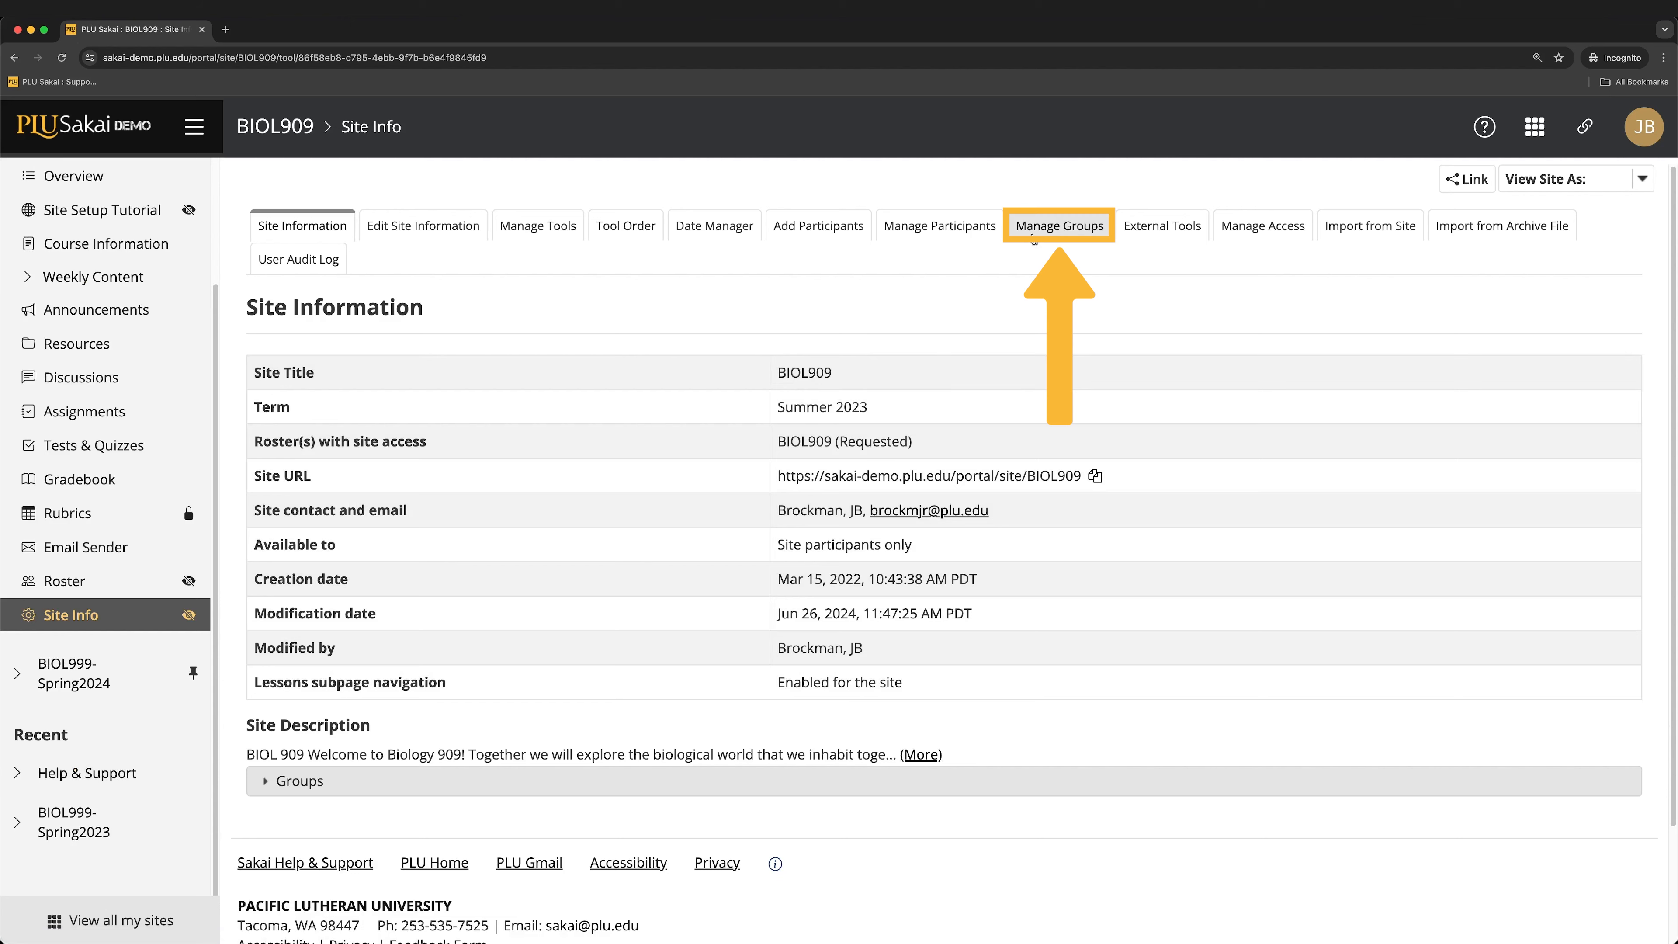
pyautogui.click(1060, 224)
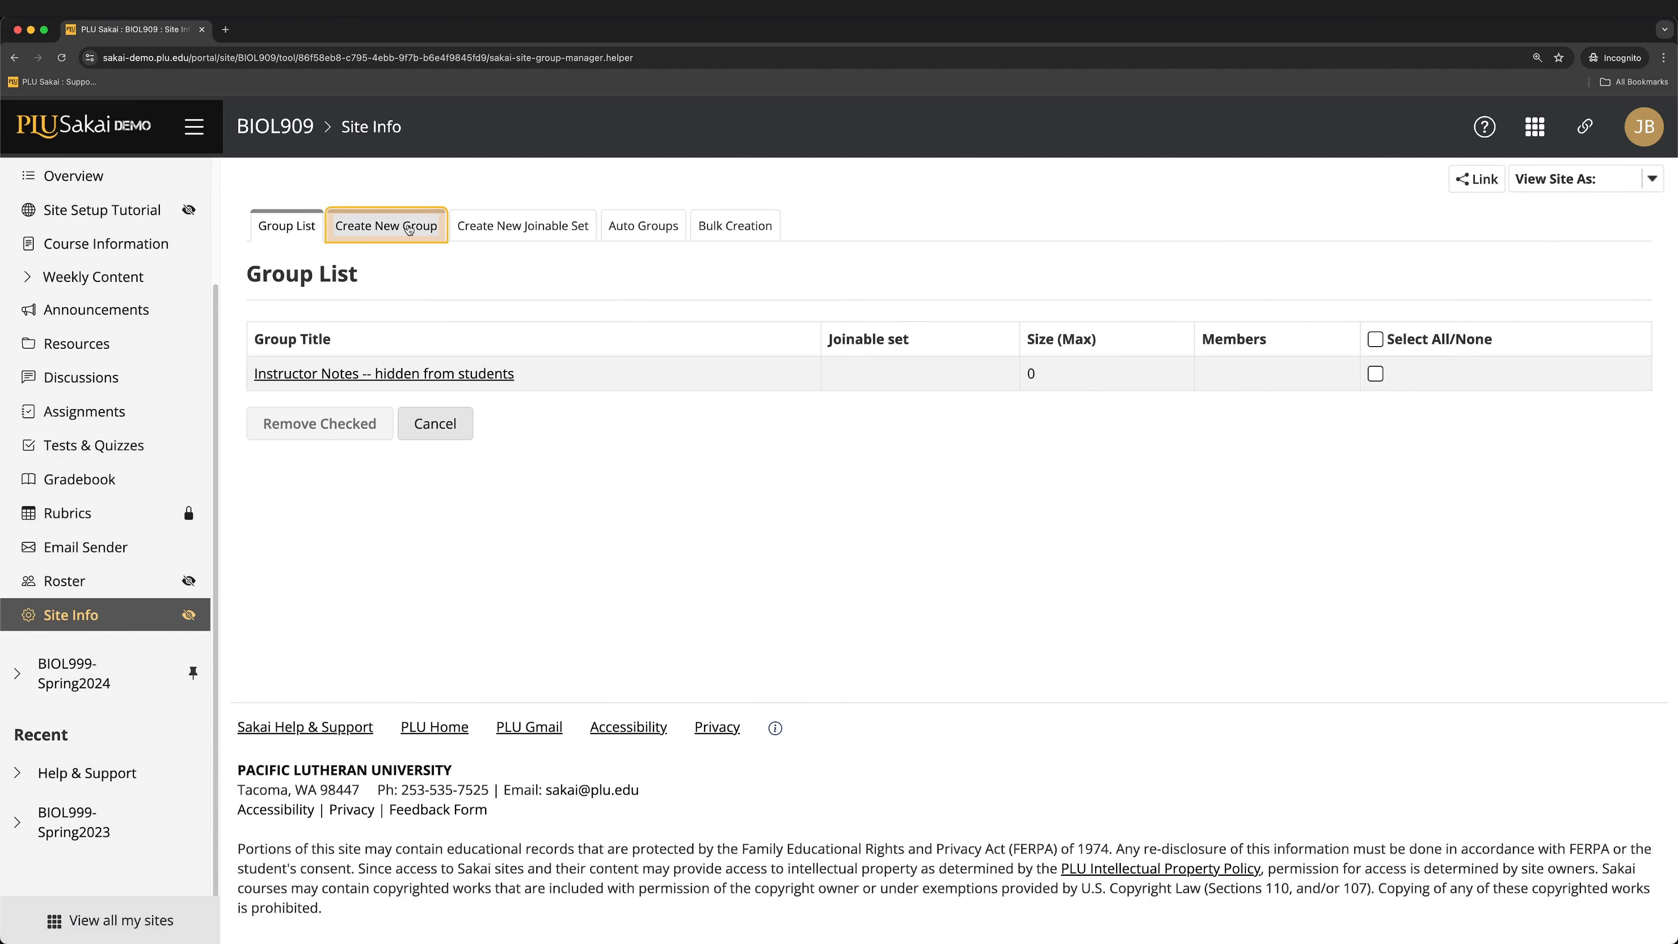
pyautogui.click(385, 225)
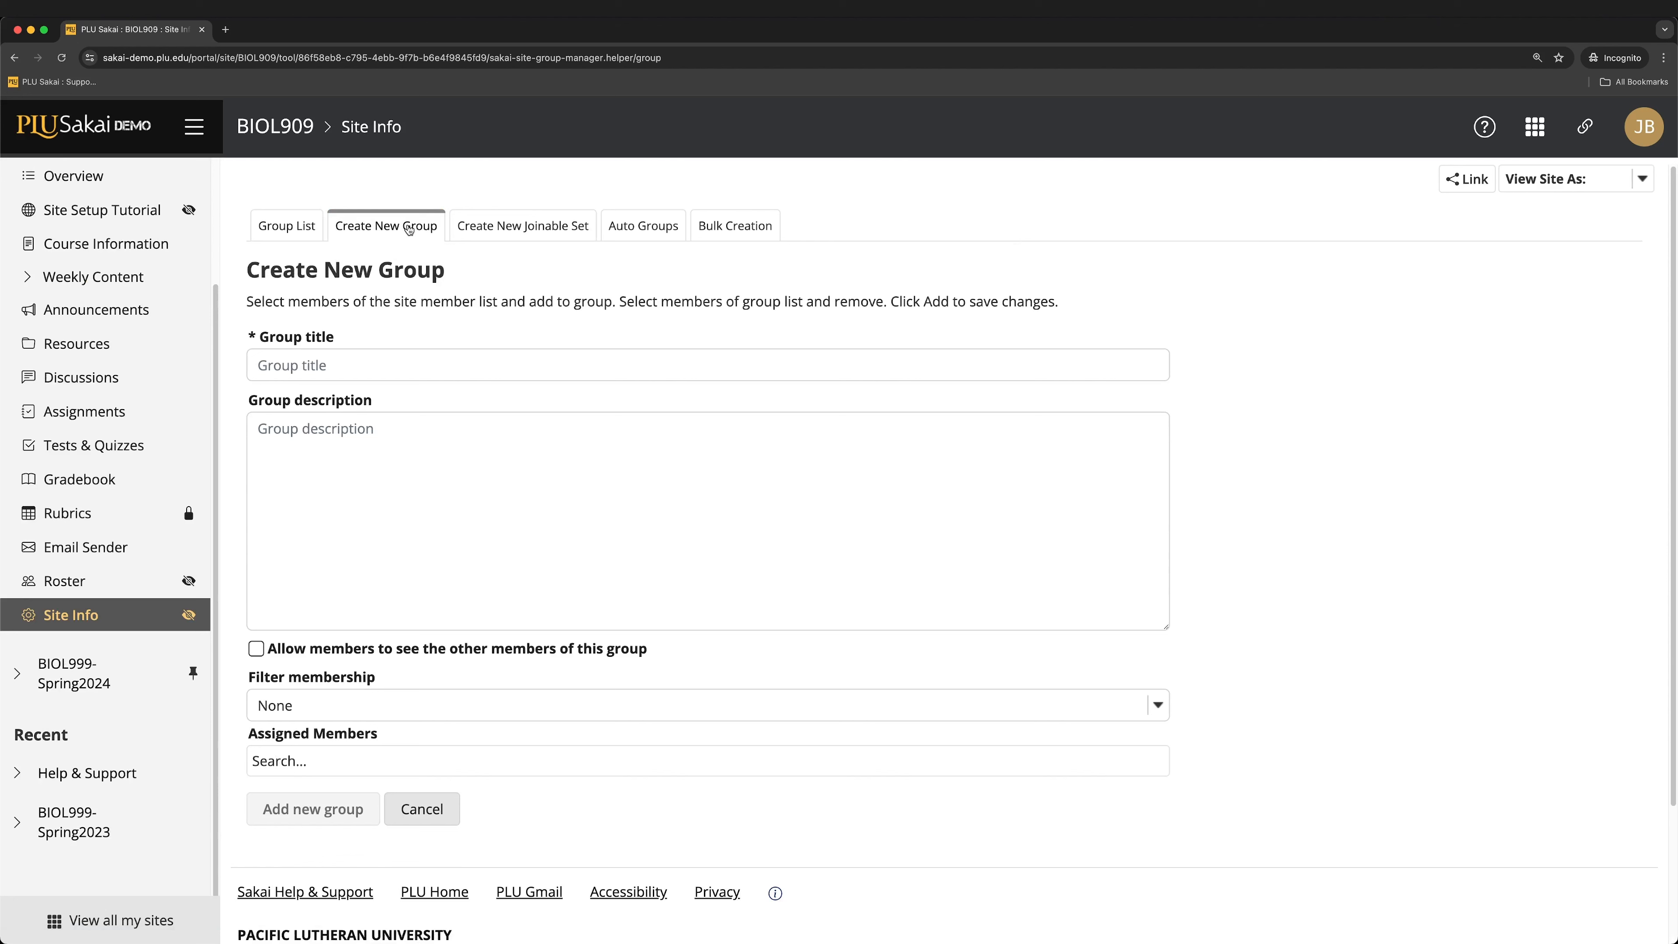
# - Title the group 'Group A', assign three students as members, and add the group
pyautogui.click(707, 366)
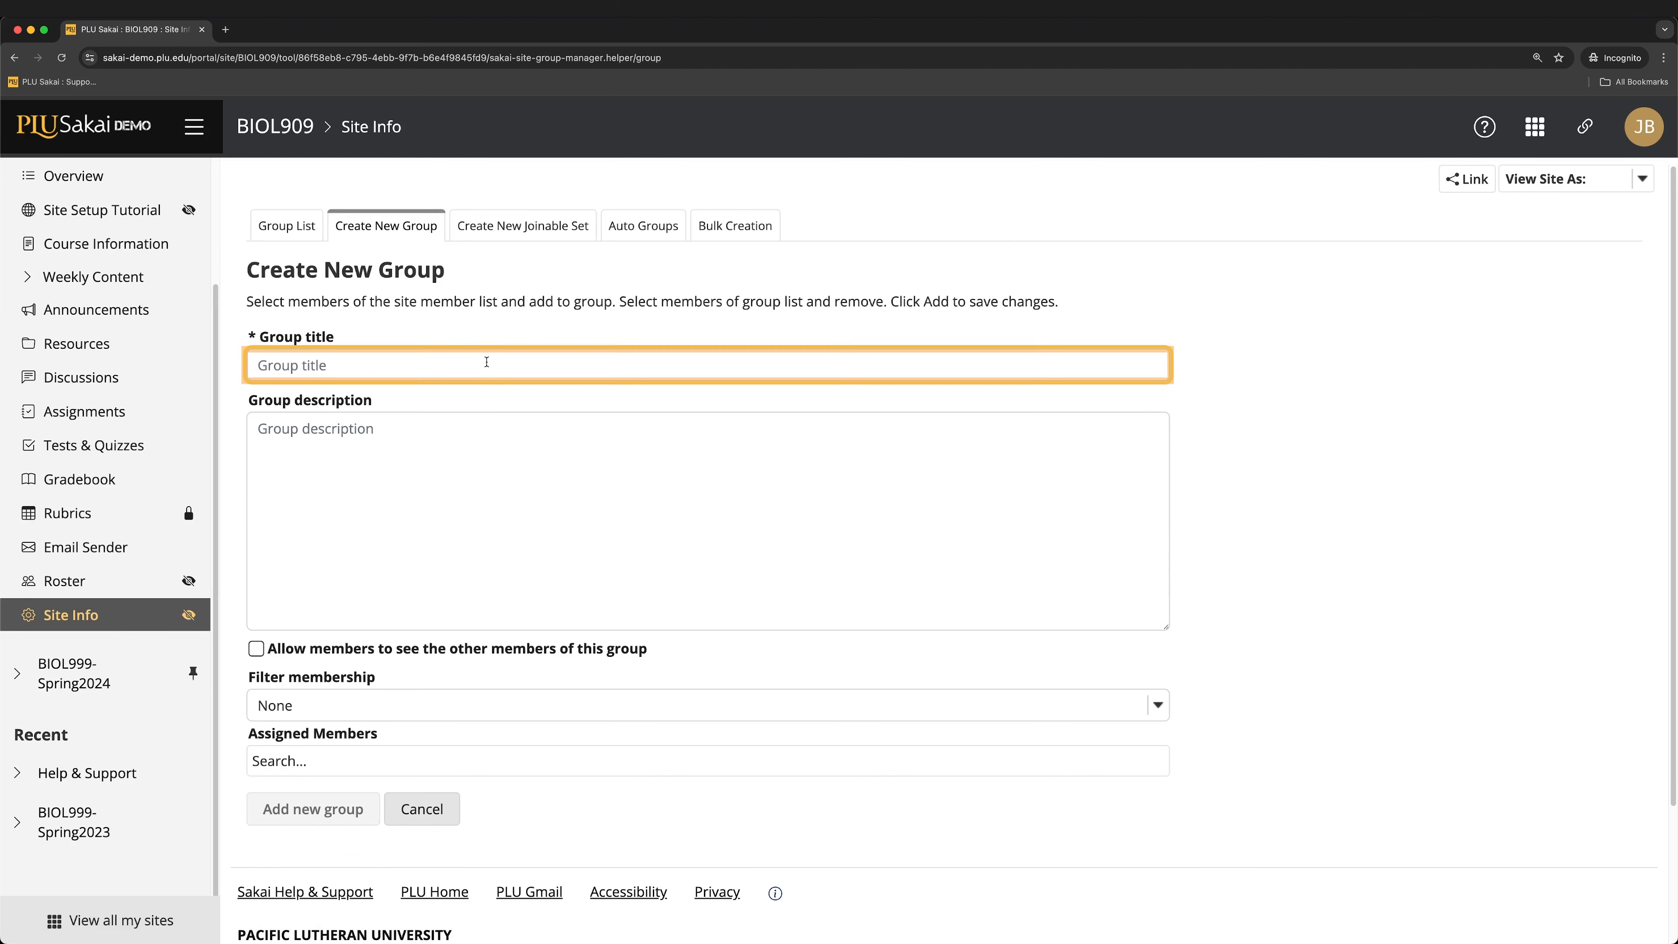
pyautogui.write('Group A')
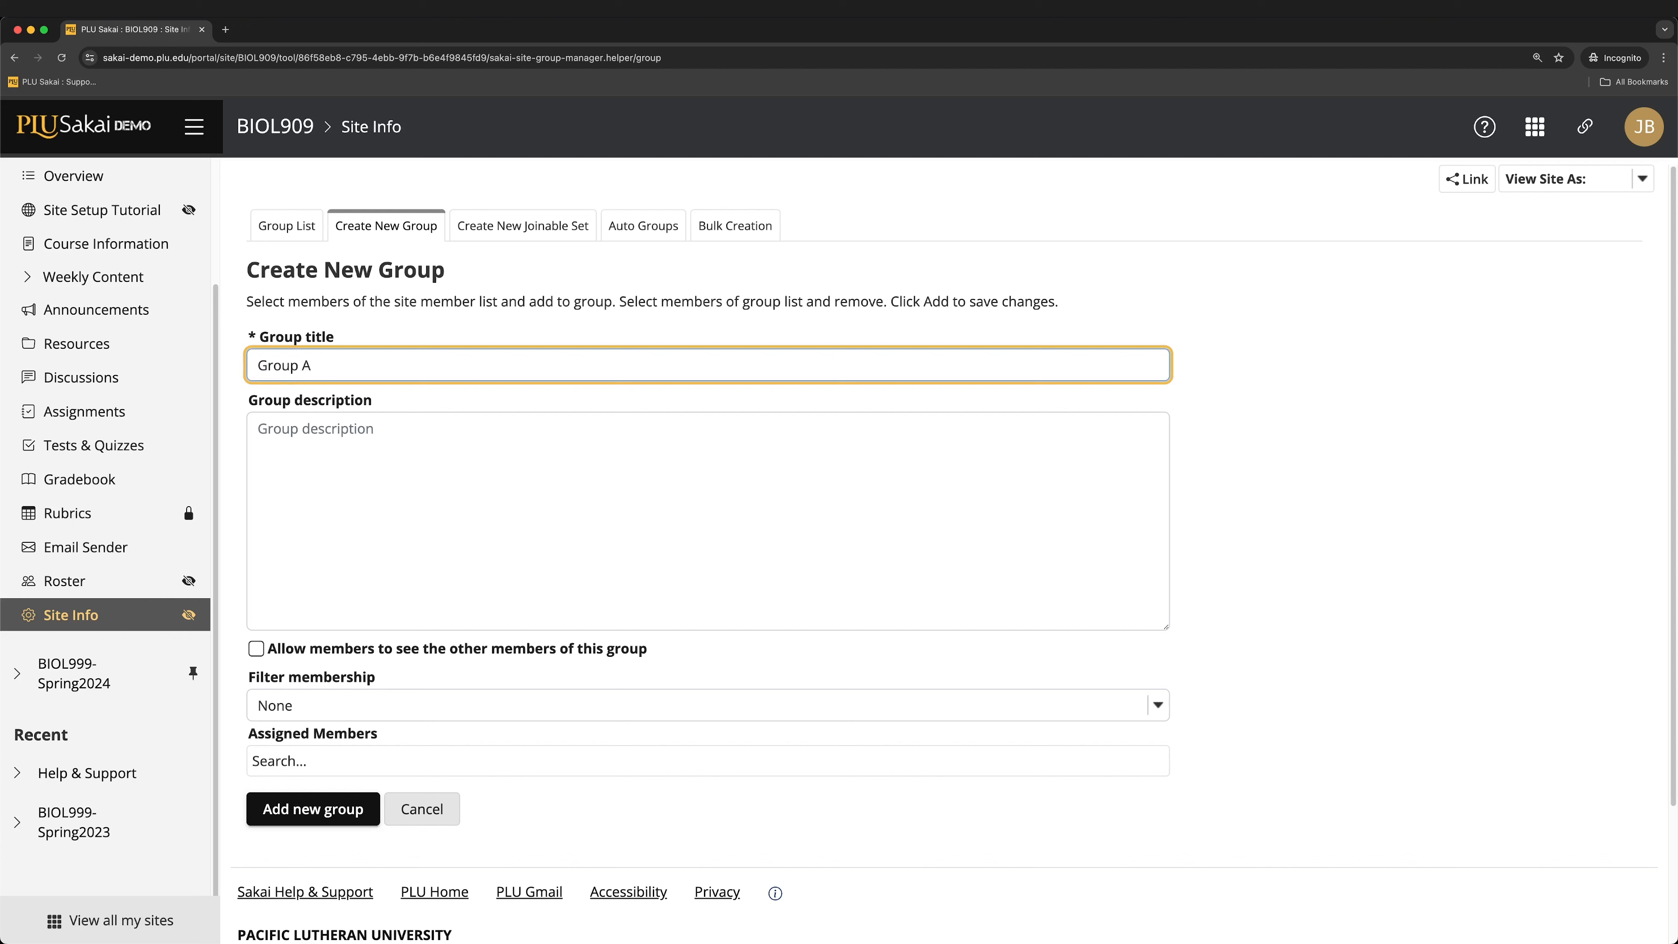
pyautogui.click(706, 762)
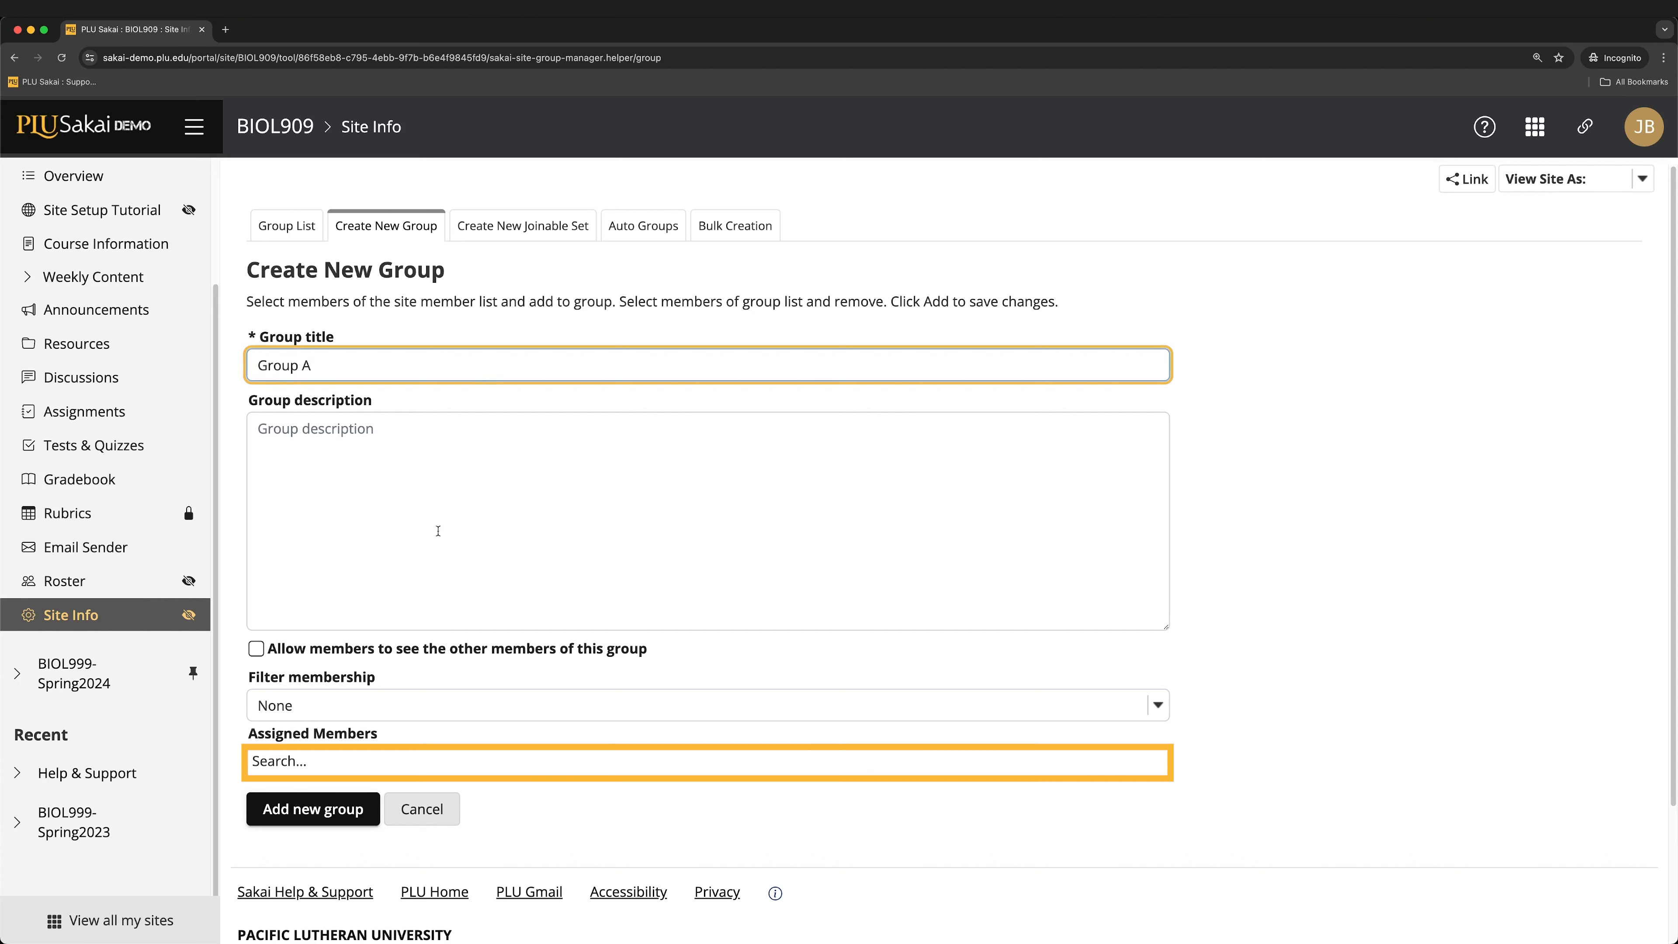
pyautogui.moveTo(431, 755)
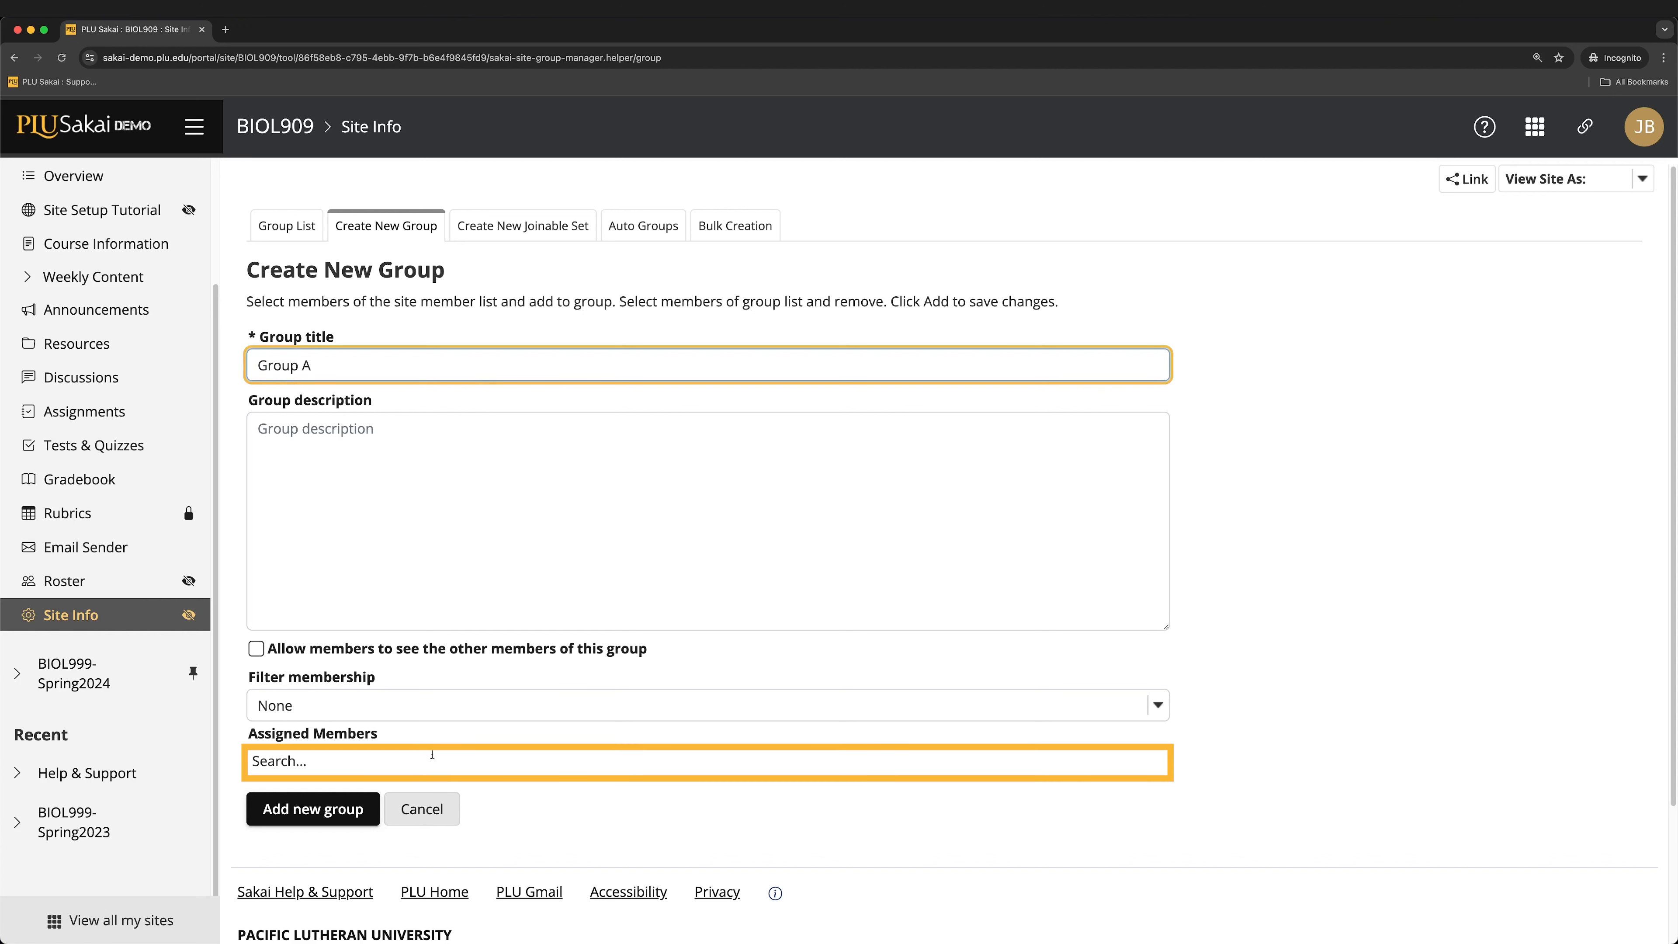
pyautogui.click(706, 761)
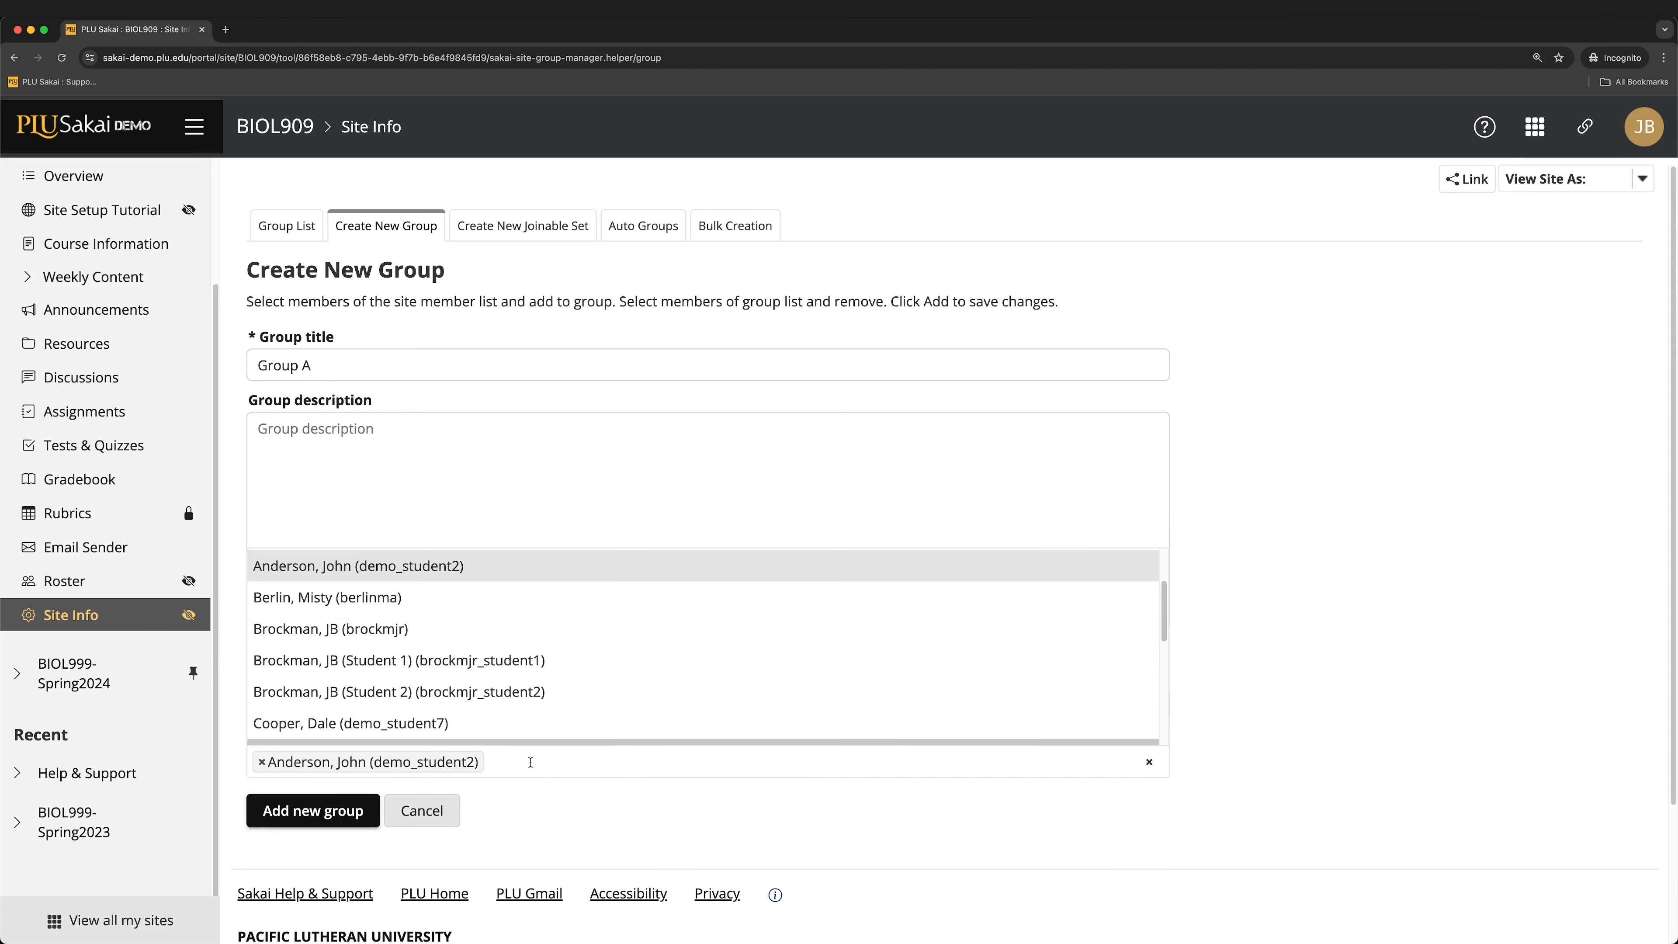
pyautogui.scroll(-3)
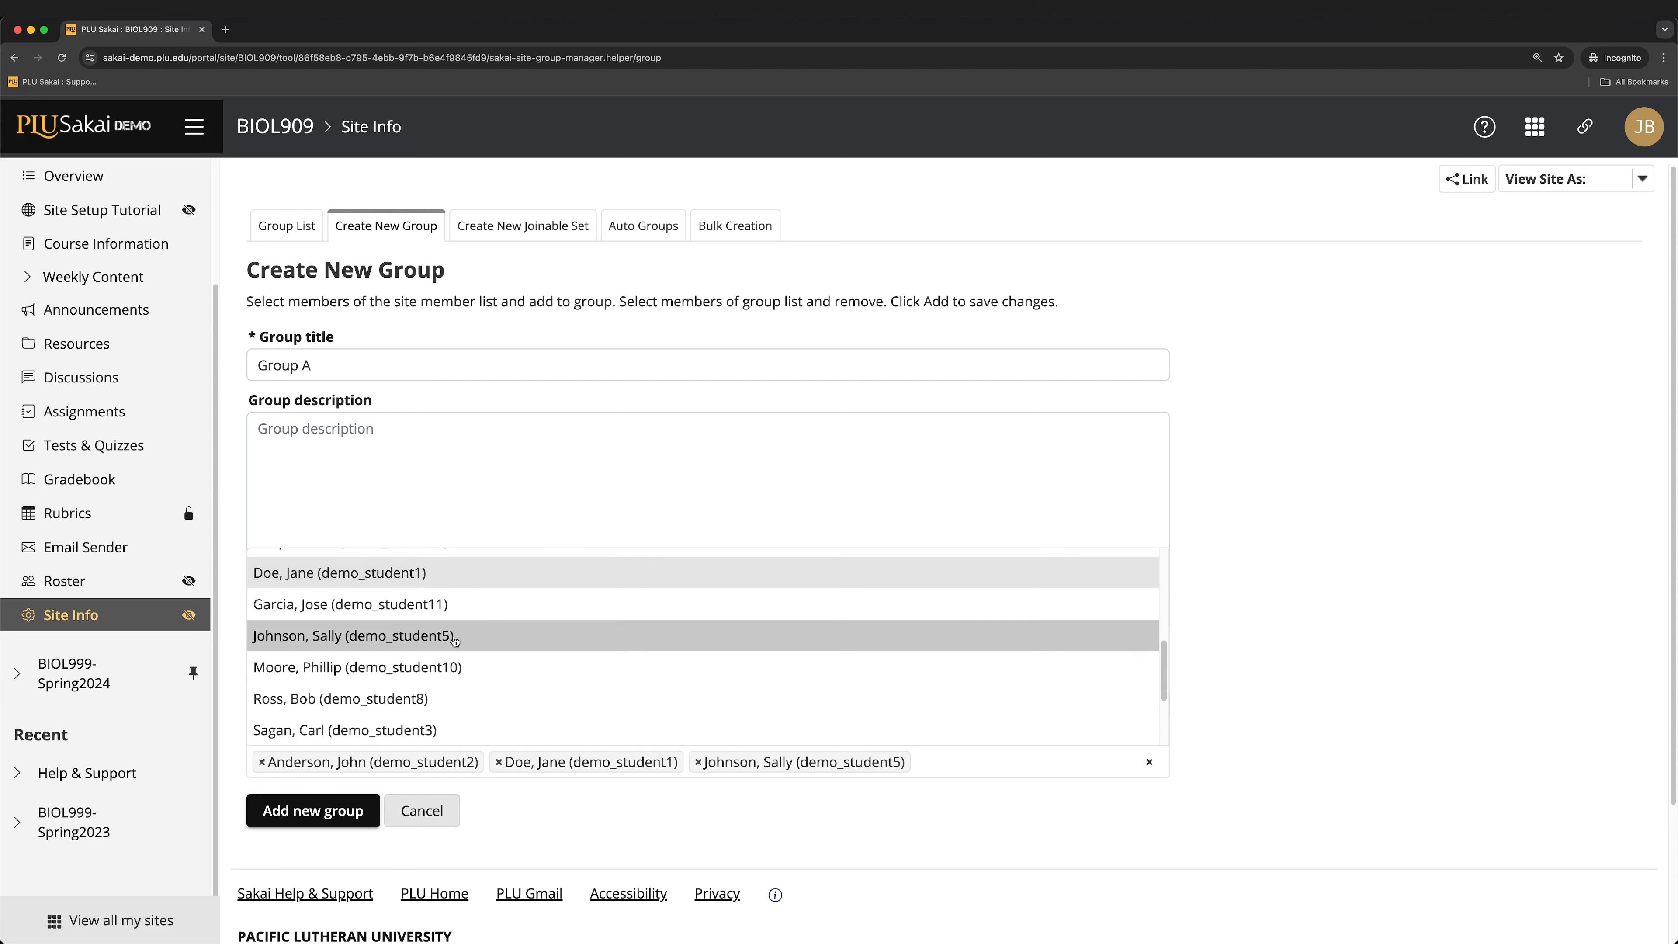
pyautogui.click(340, 698)
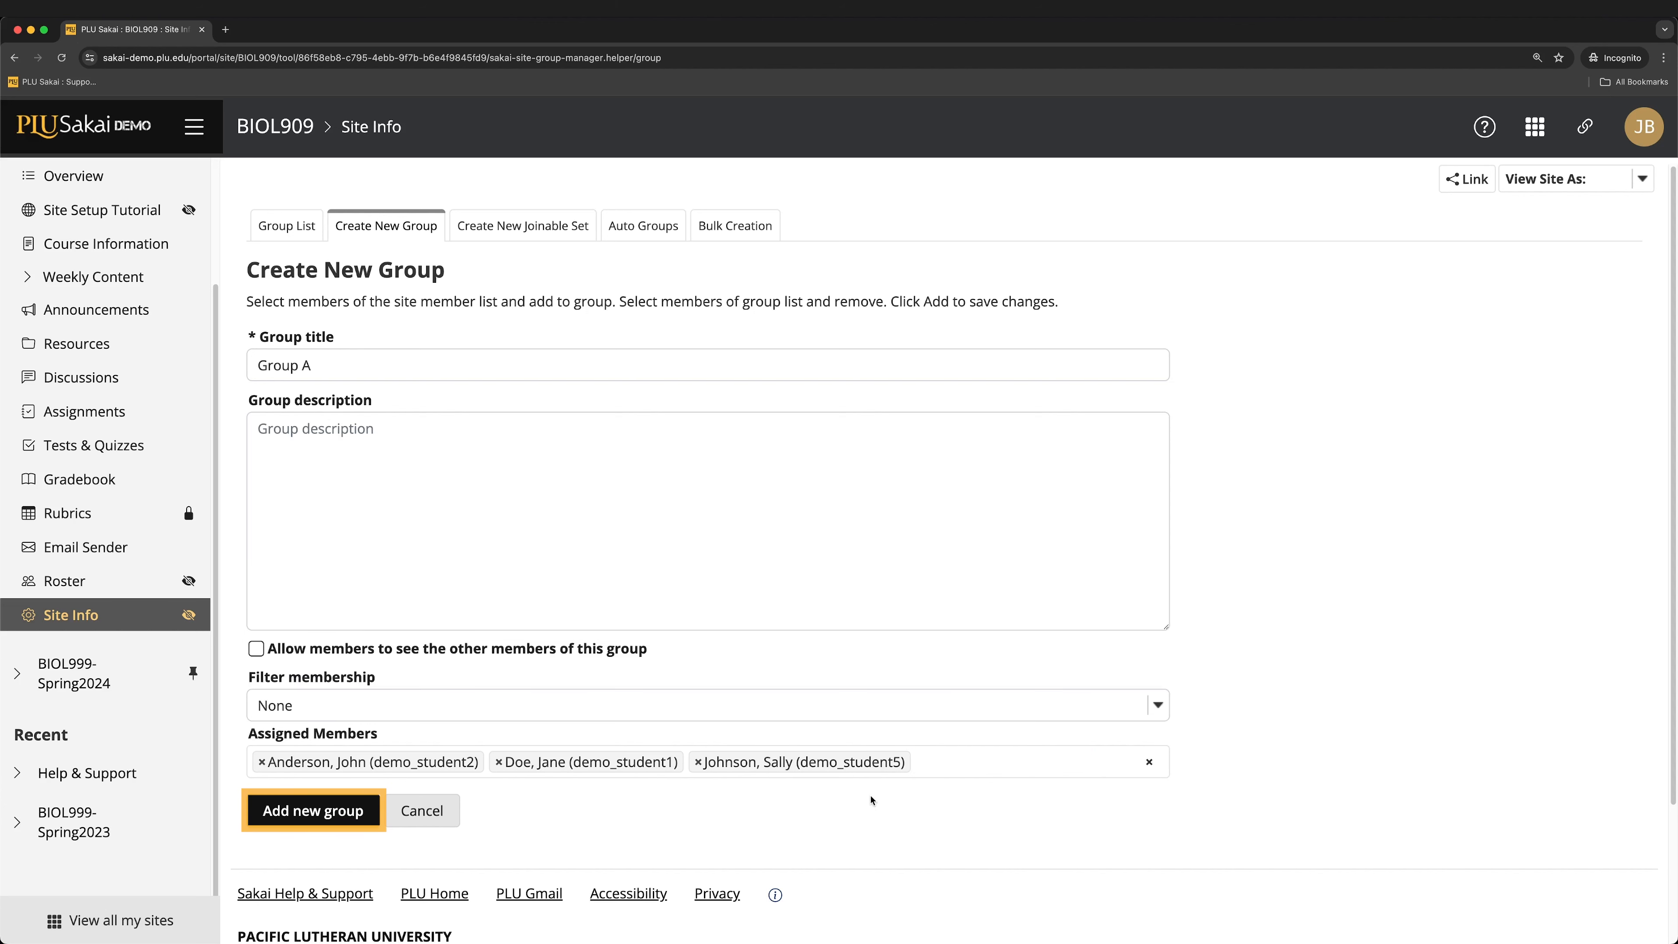
pyautogui.click(313, 810)
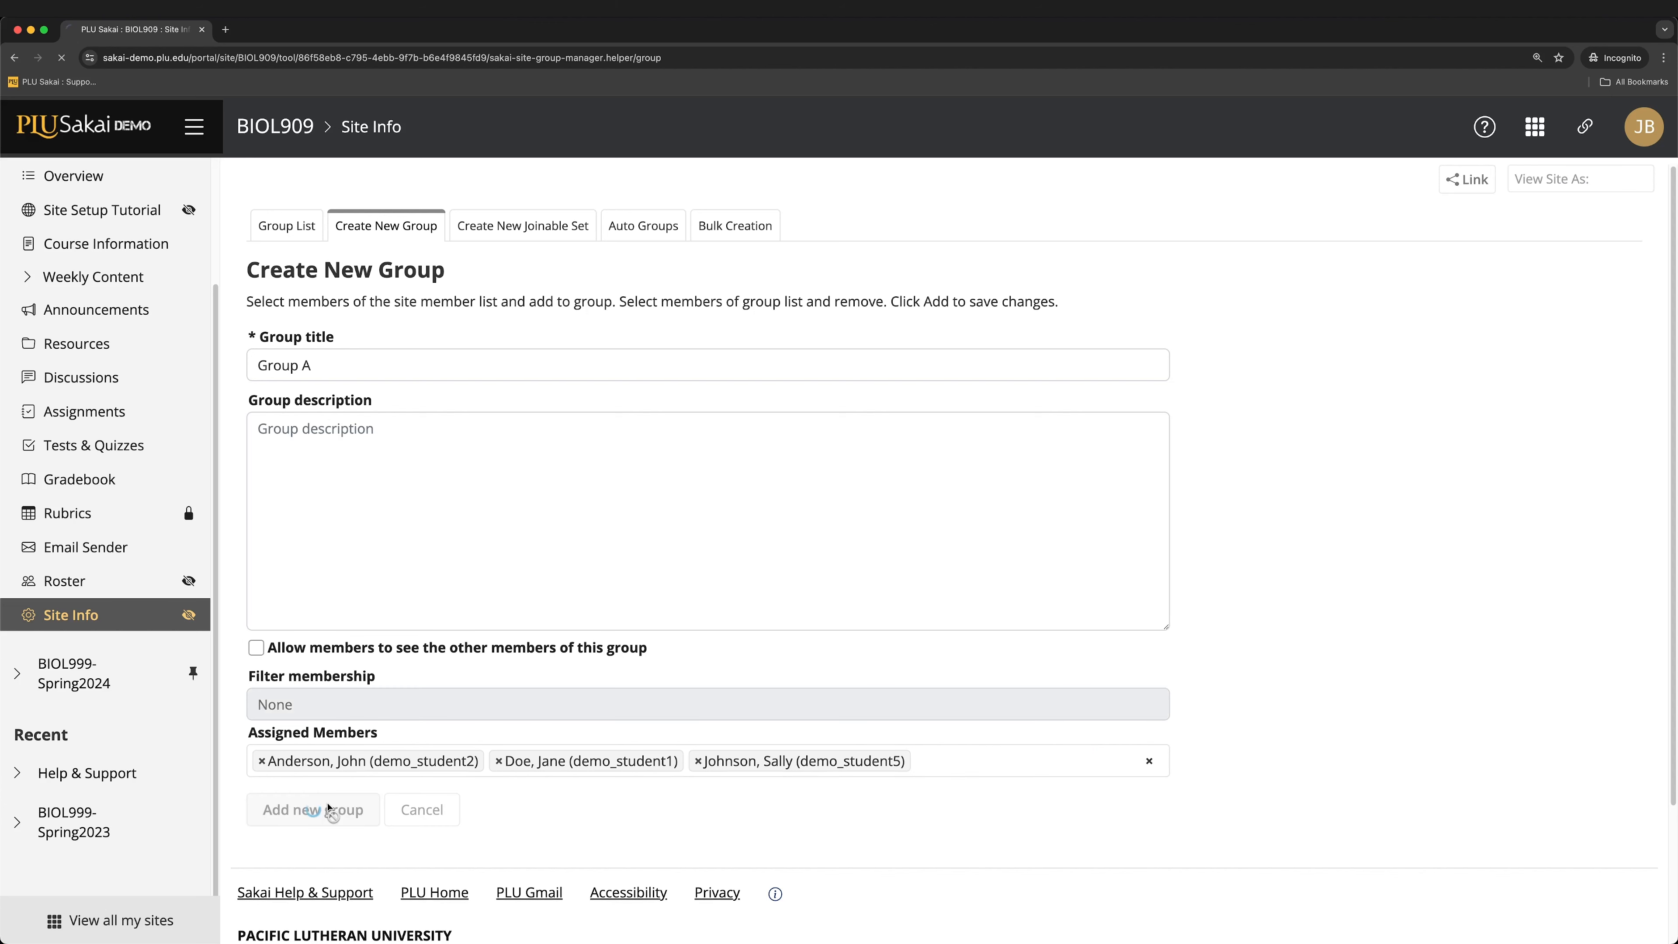
# - Confirm the new group so Group A joins Groups B and C in the group list
pyautogui.click(311, 809)
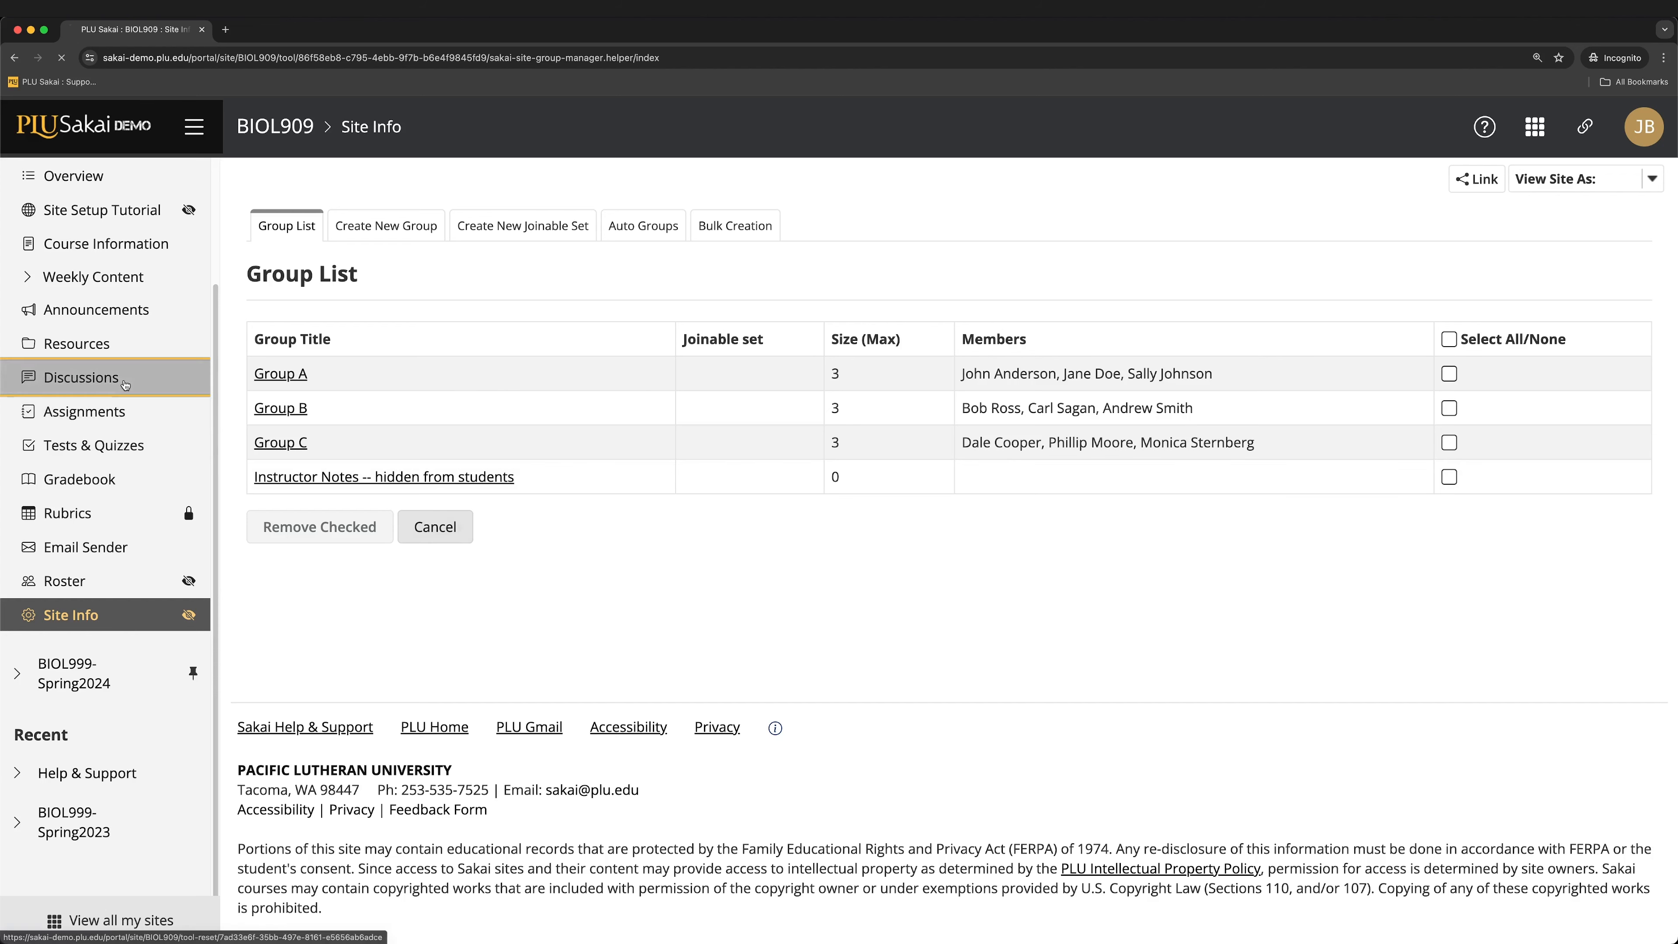
# - Start a forum titled 'Group Discussions' and set the Student role's permission level to None
pyautogui.click(80, 377)
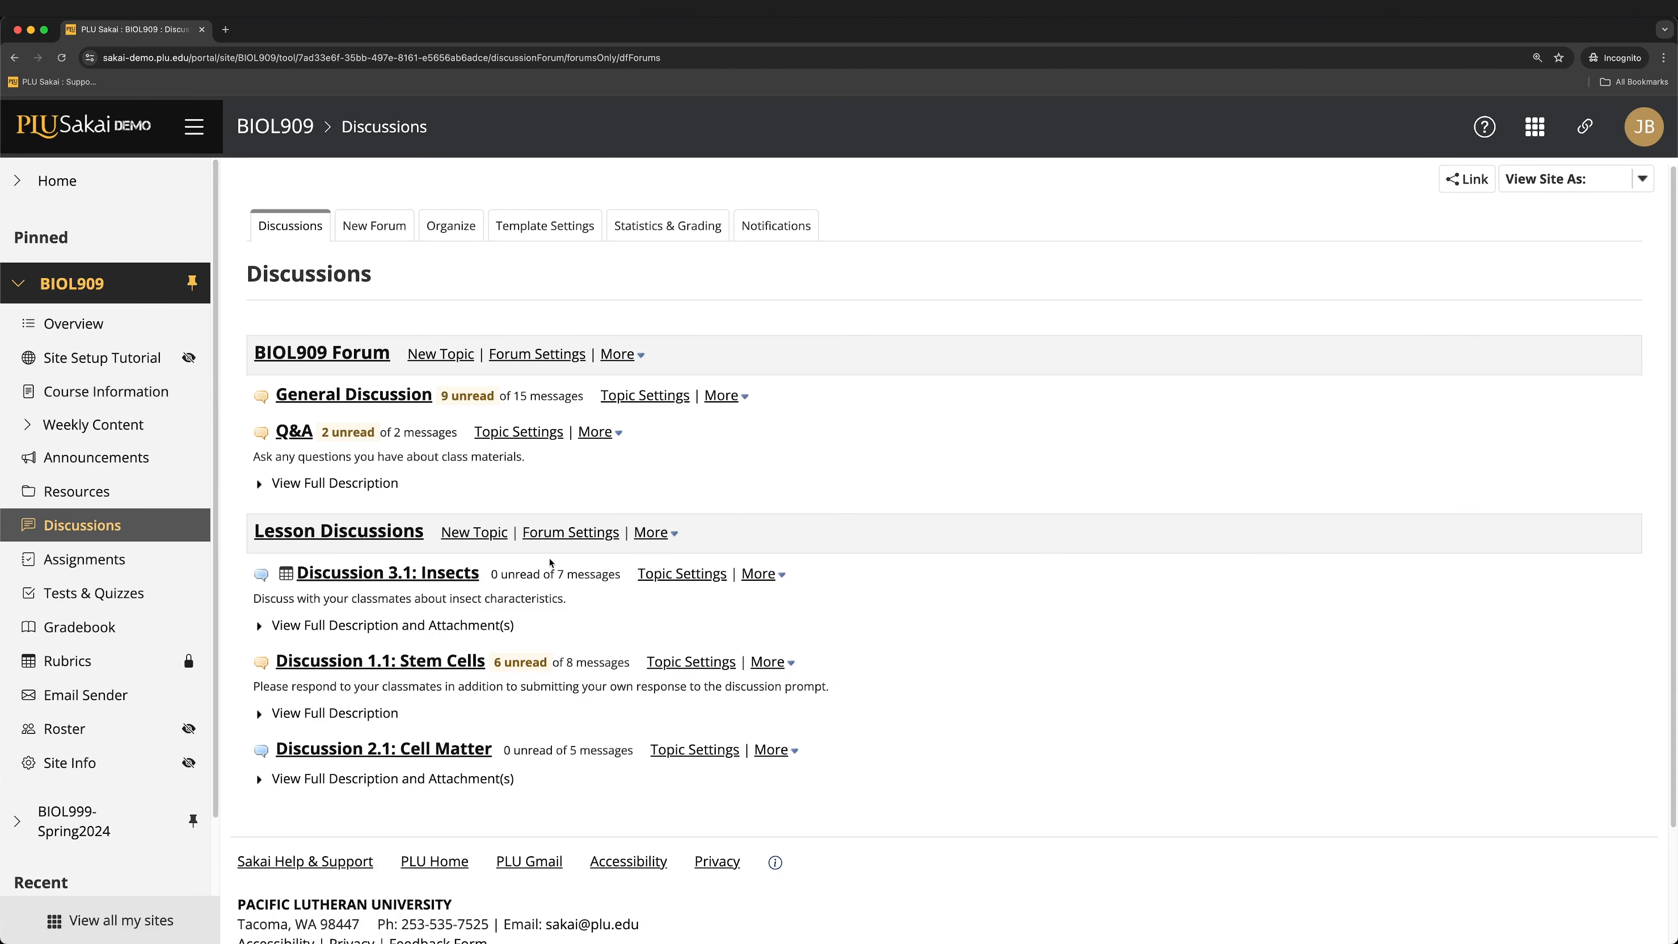
pyautogui.moveTo(830, 582)
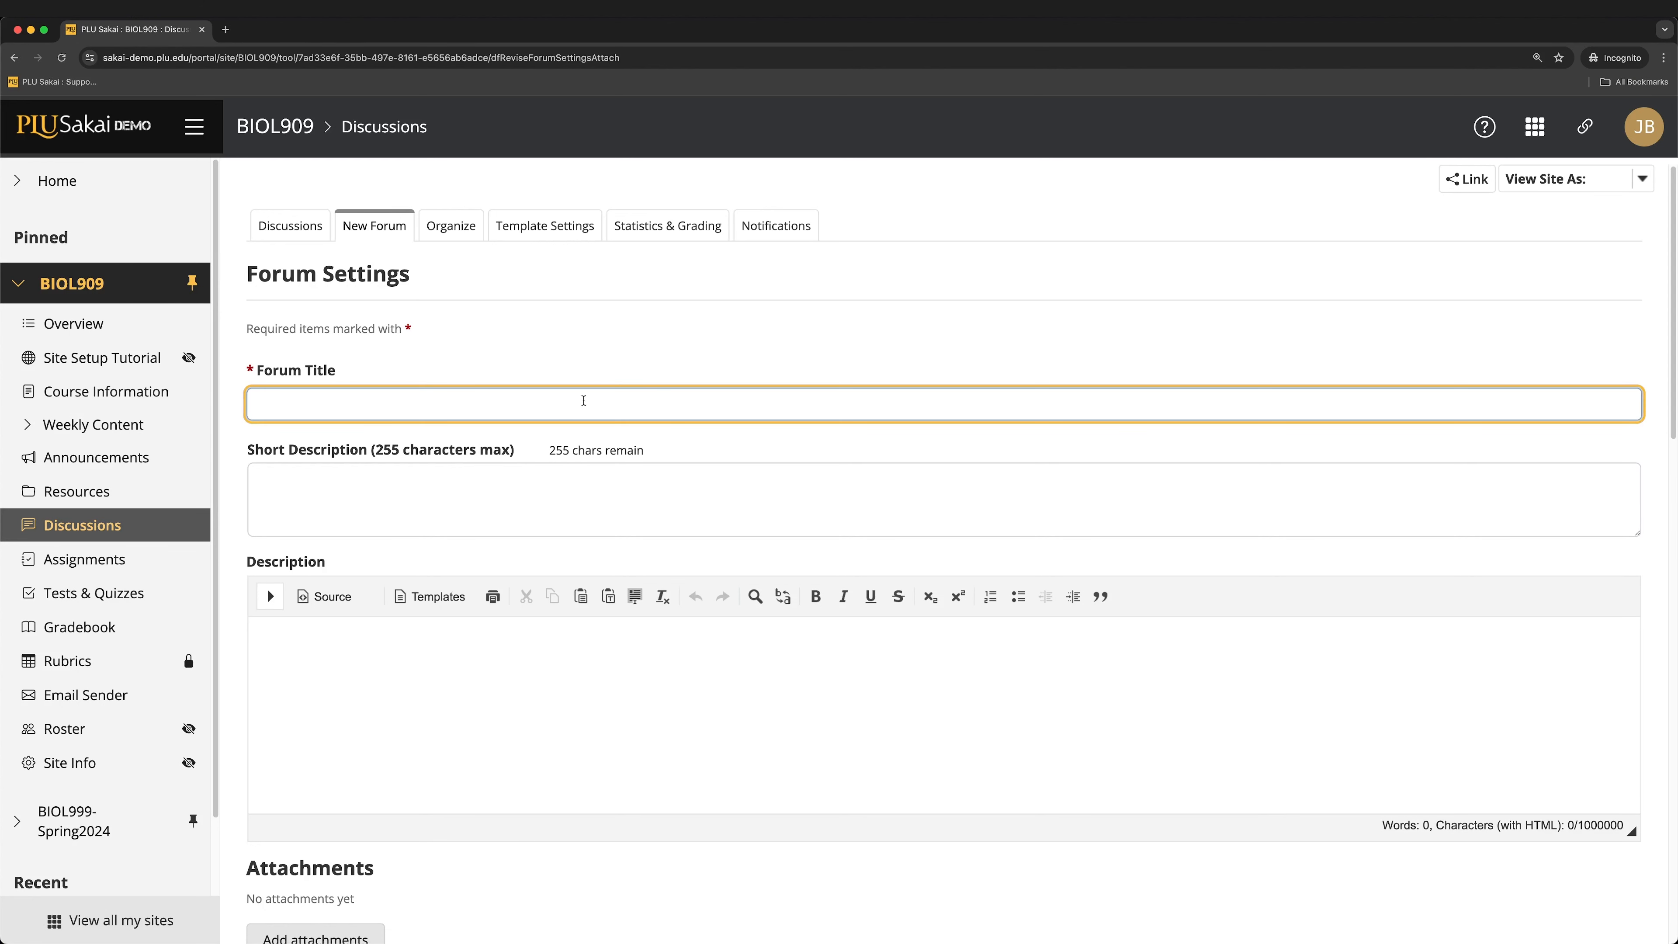
pyautogui.write('Group Discu')
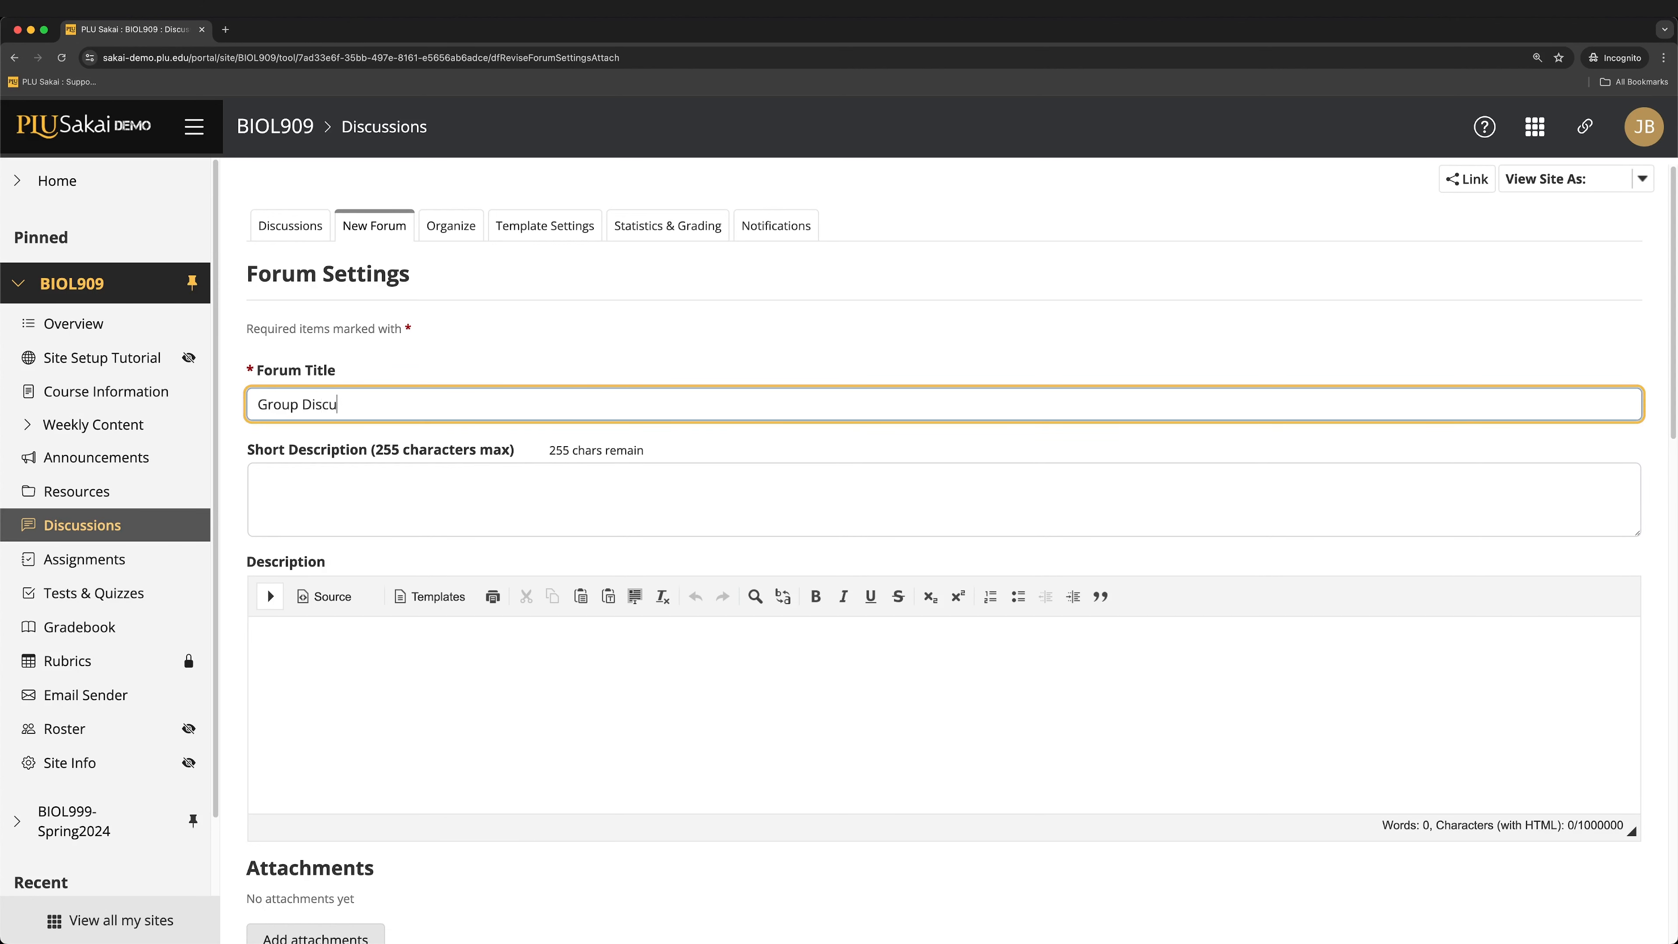
pyautogui.write('ssions')
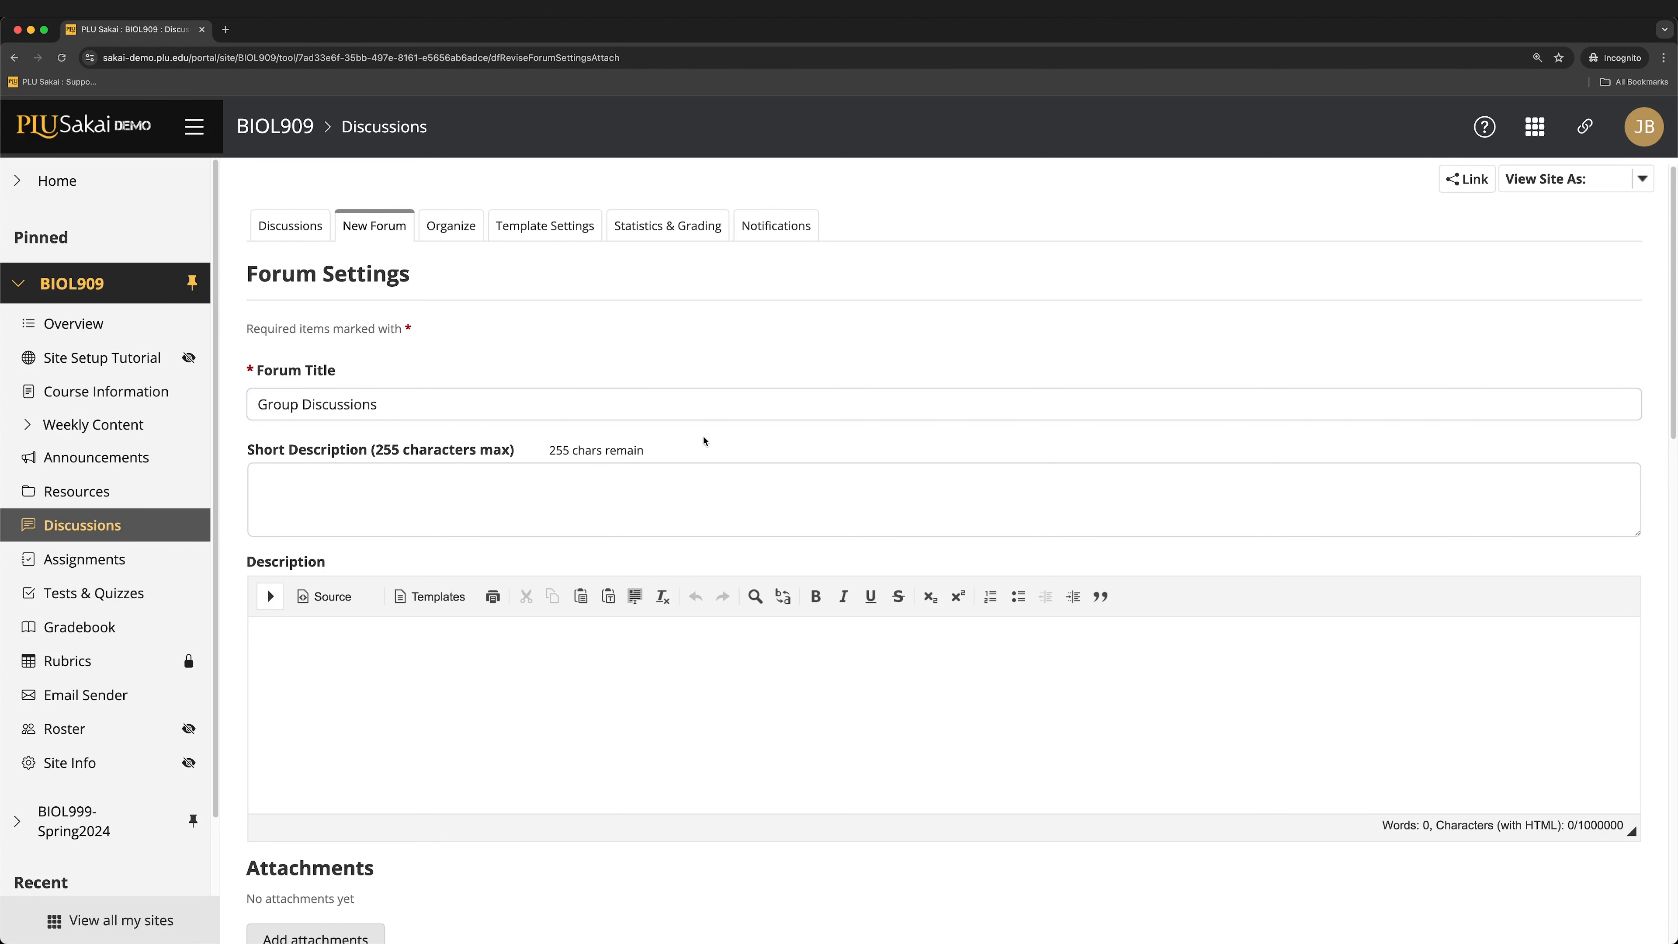
pyautogui.scroll(-3)
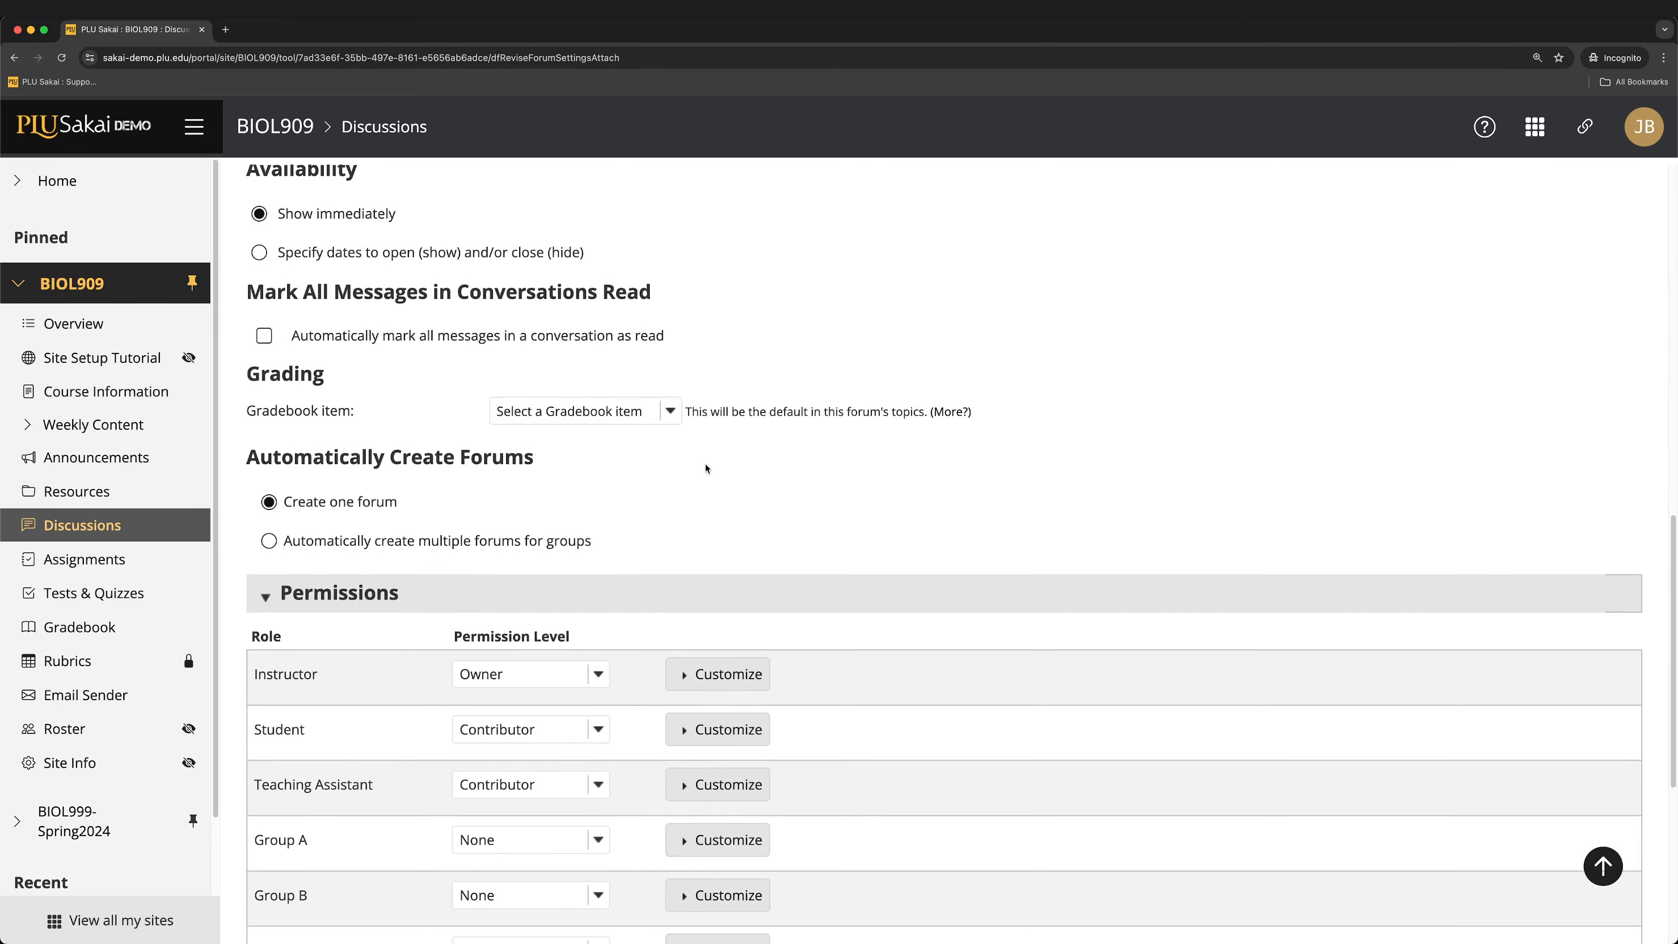
pyautogui.scroll(-3)
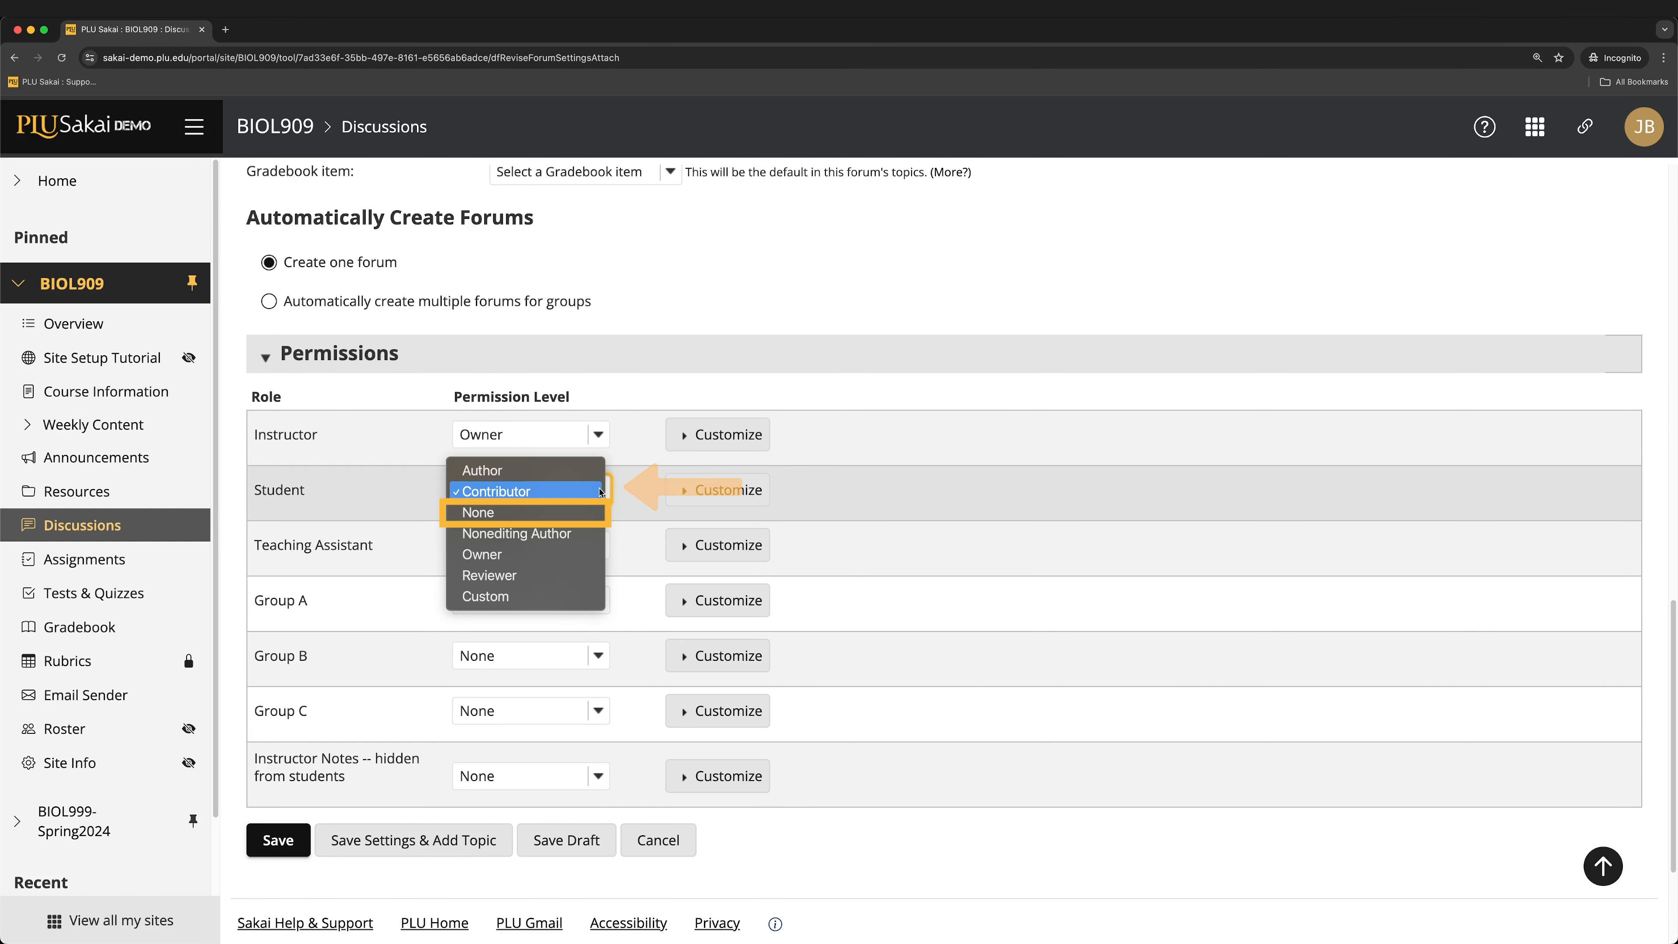
pyautogui.click(478, 511)
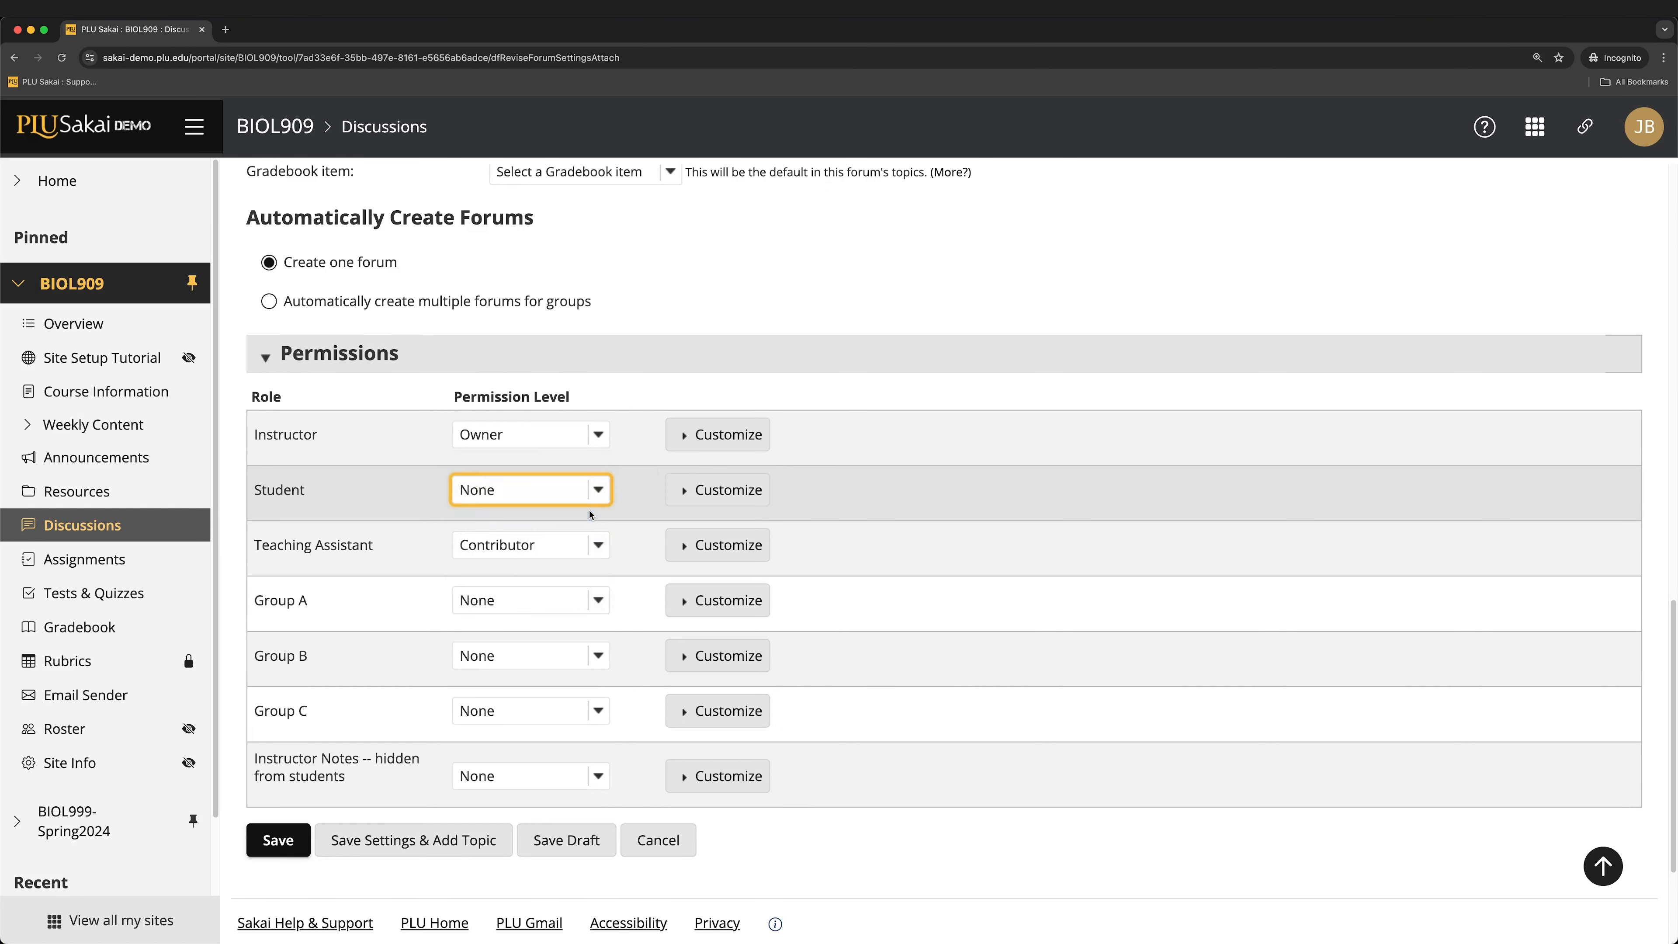
pyautogui.moveTo(576, 555)
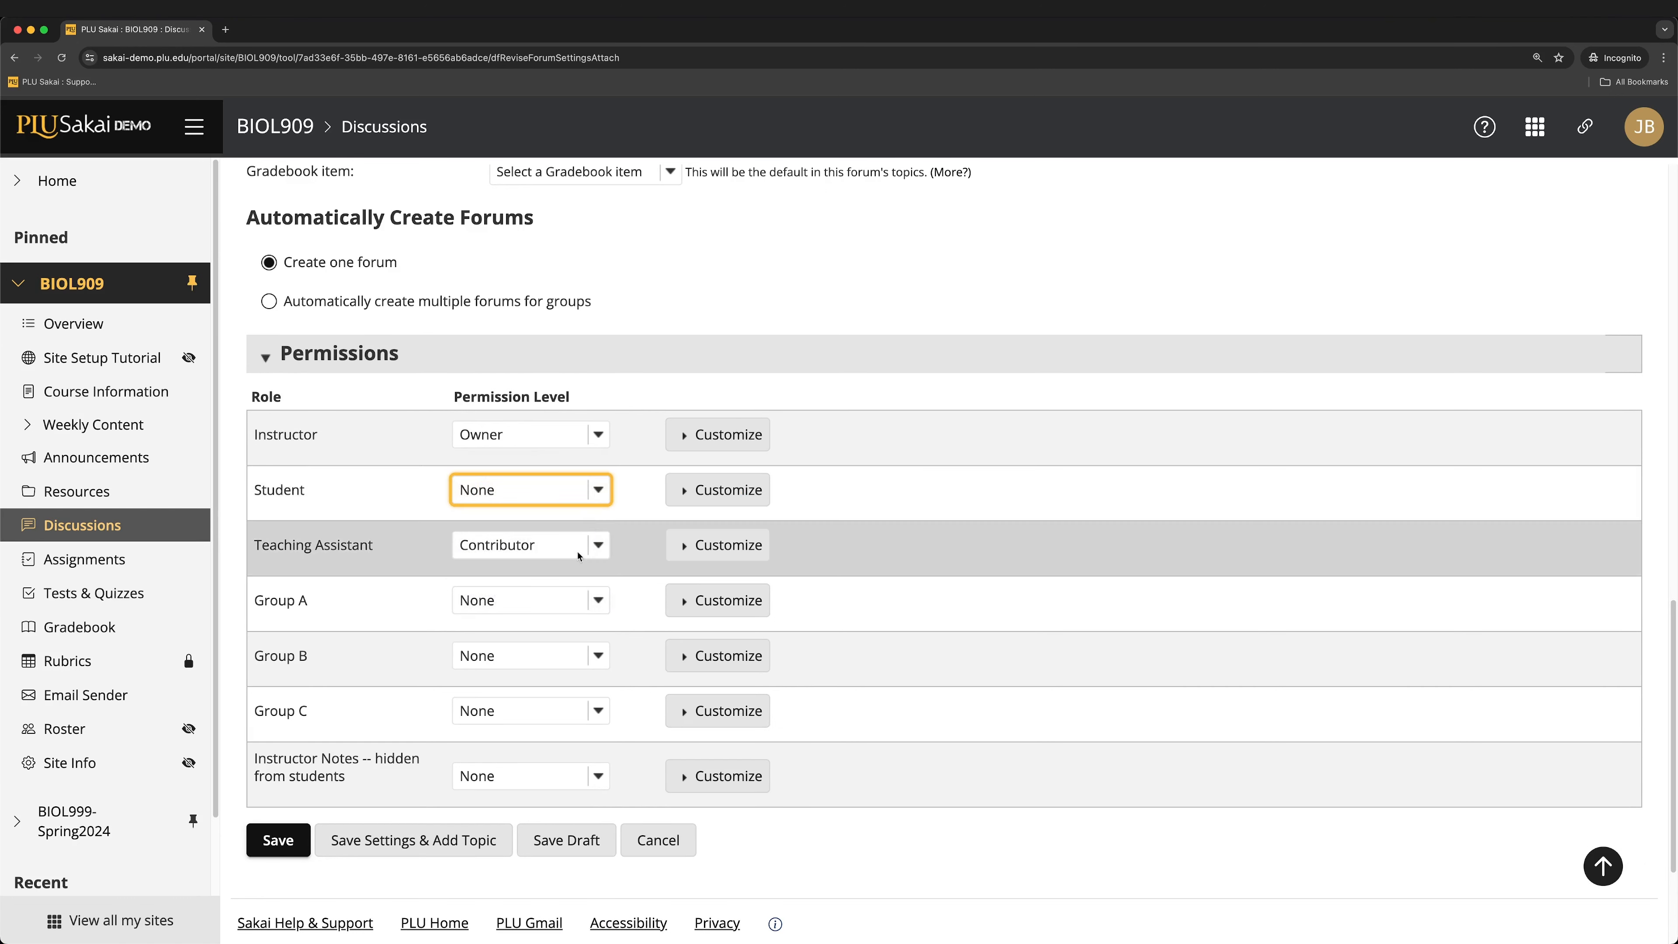
pyautogui.moveTo(414, 839)
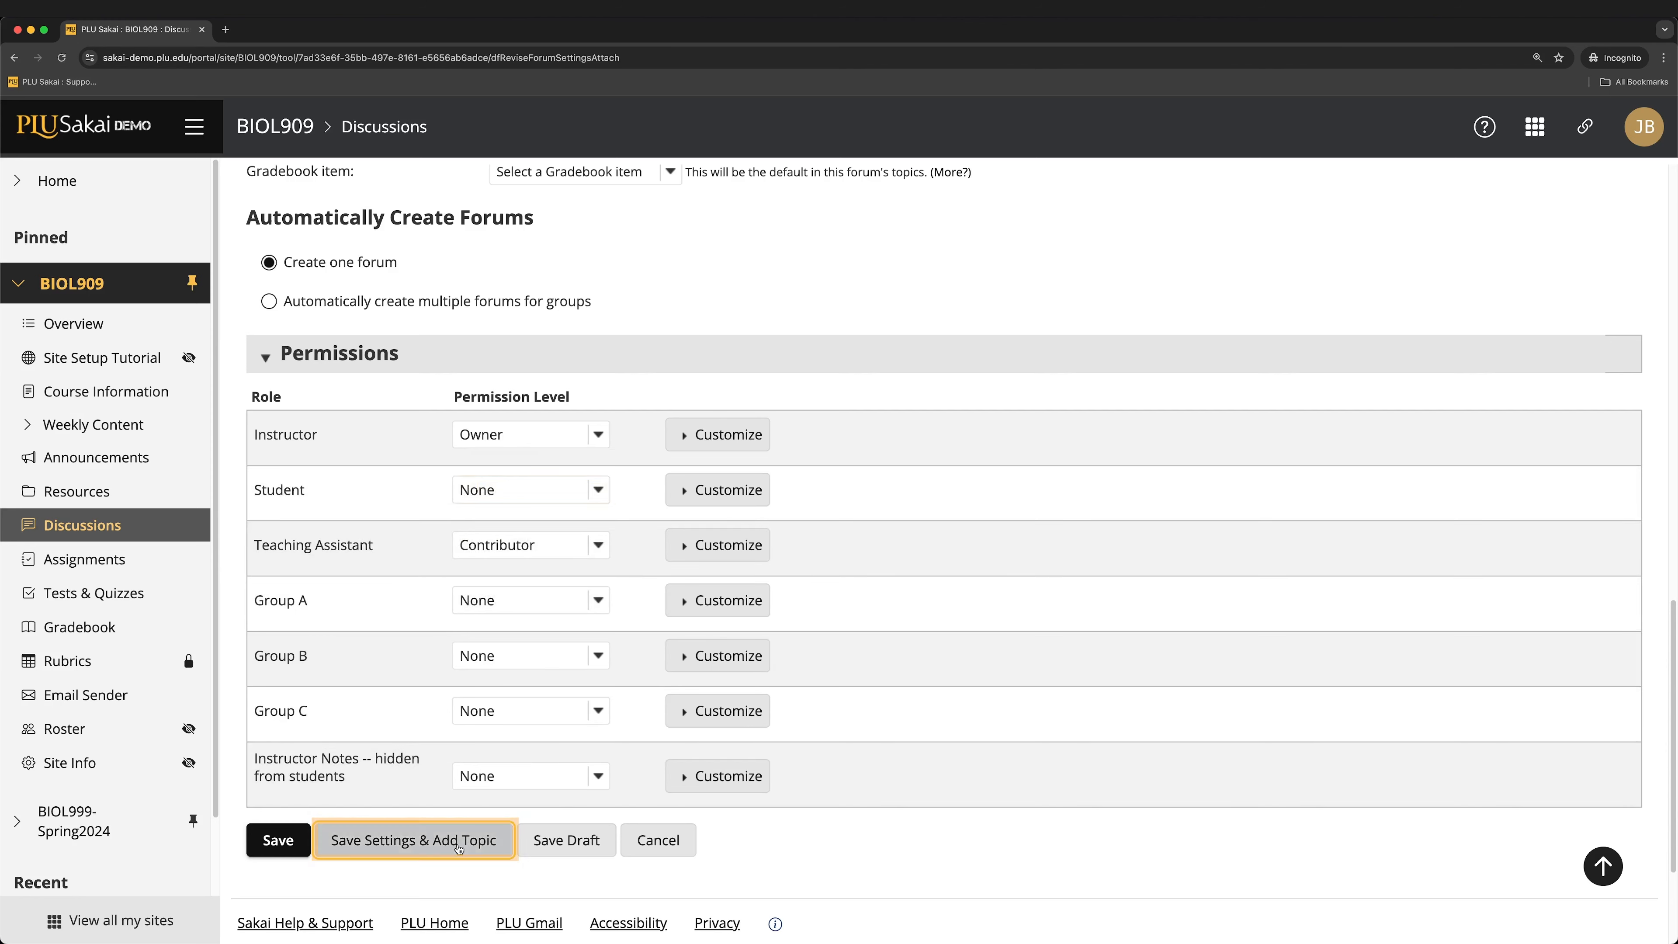
# - Save the forum and title its new topic 'Group Discussion 1: Anatomy of a Plant Cell' with its description
pyautogui.click(413, 839)
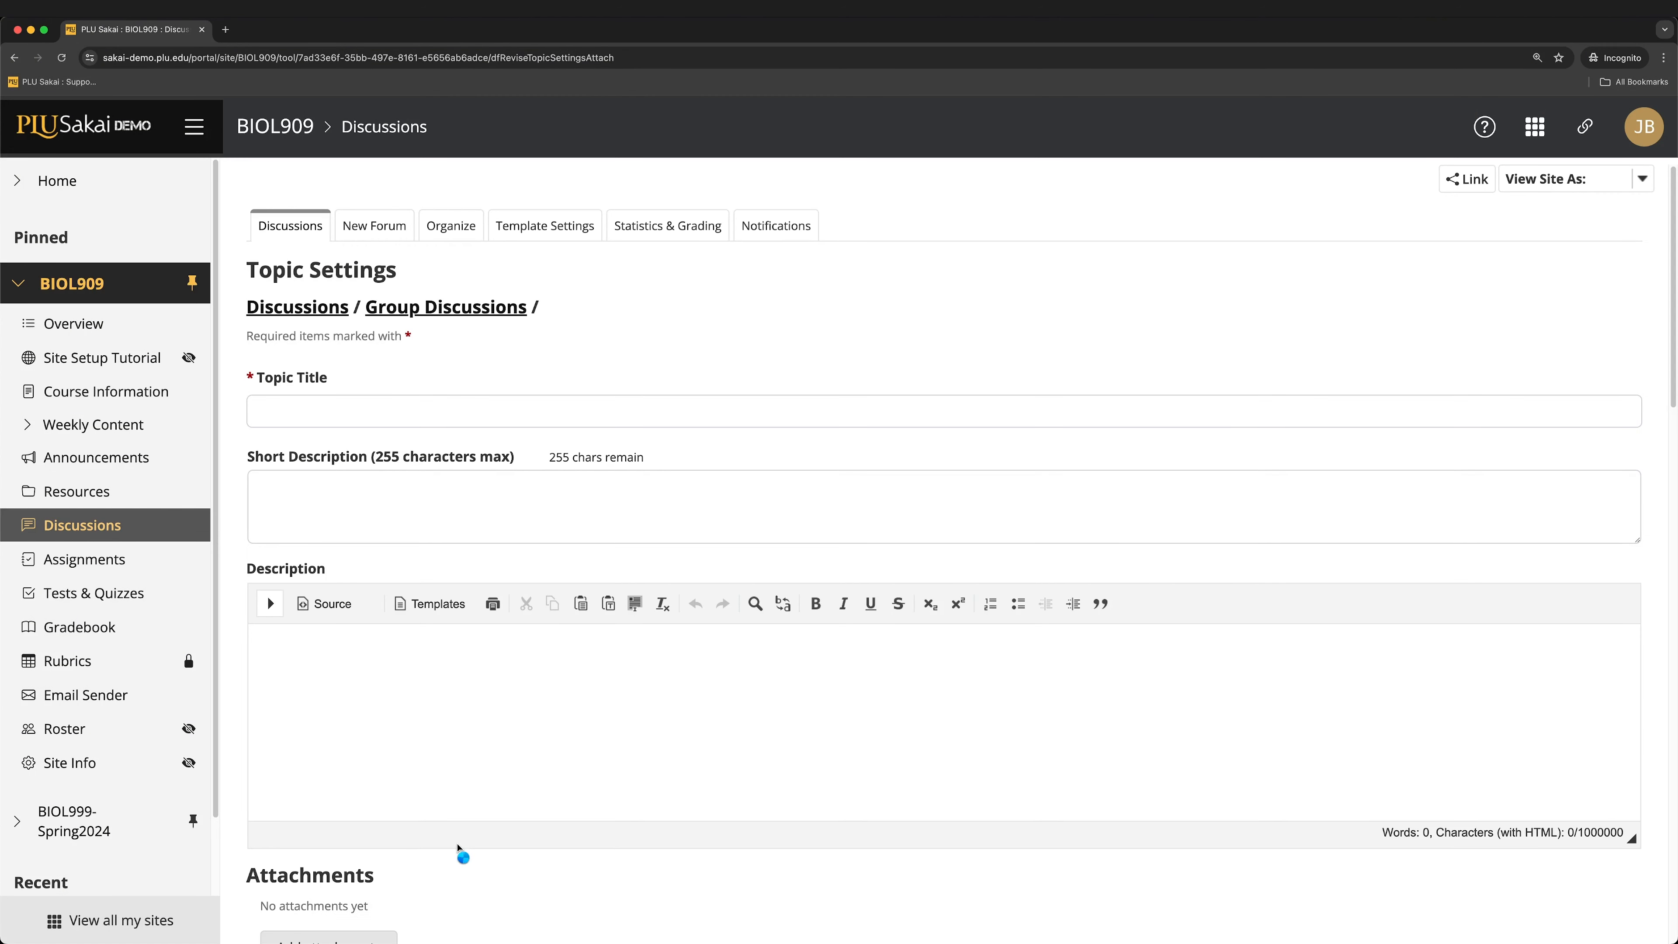
pyautogui.moveTo(564, 706)
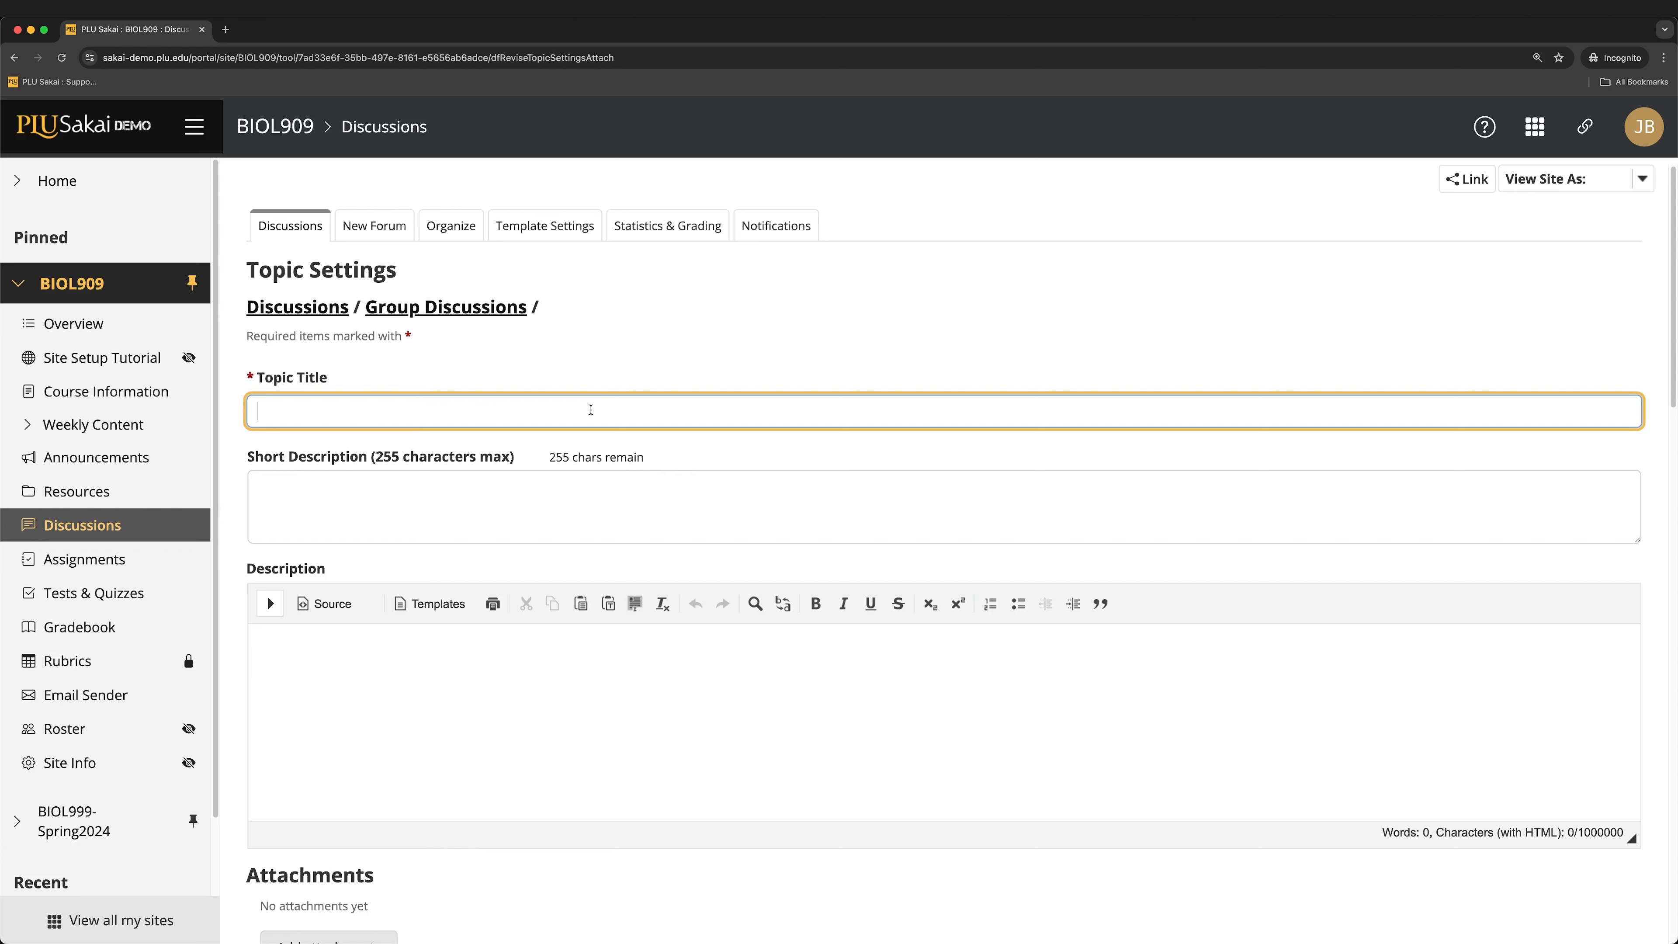
pyautogui.write('Group Discussion')
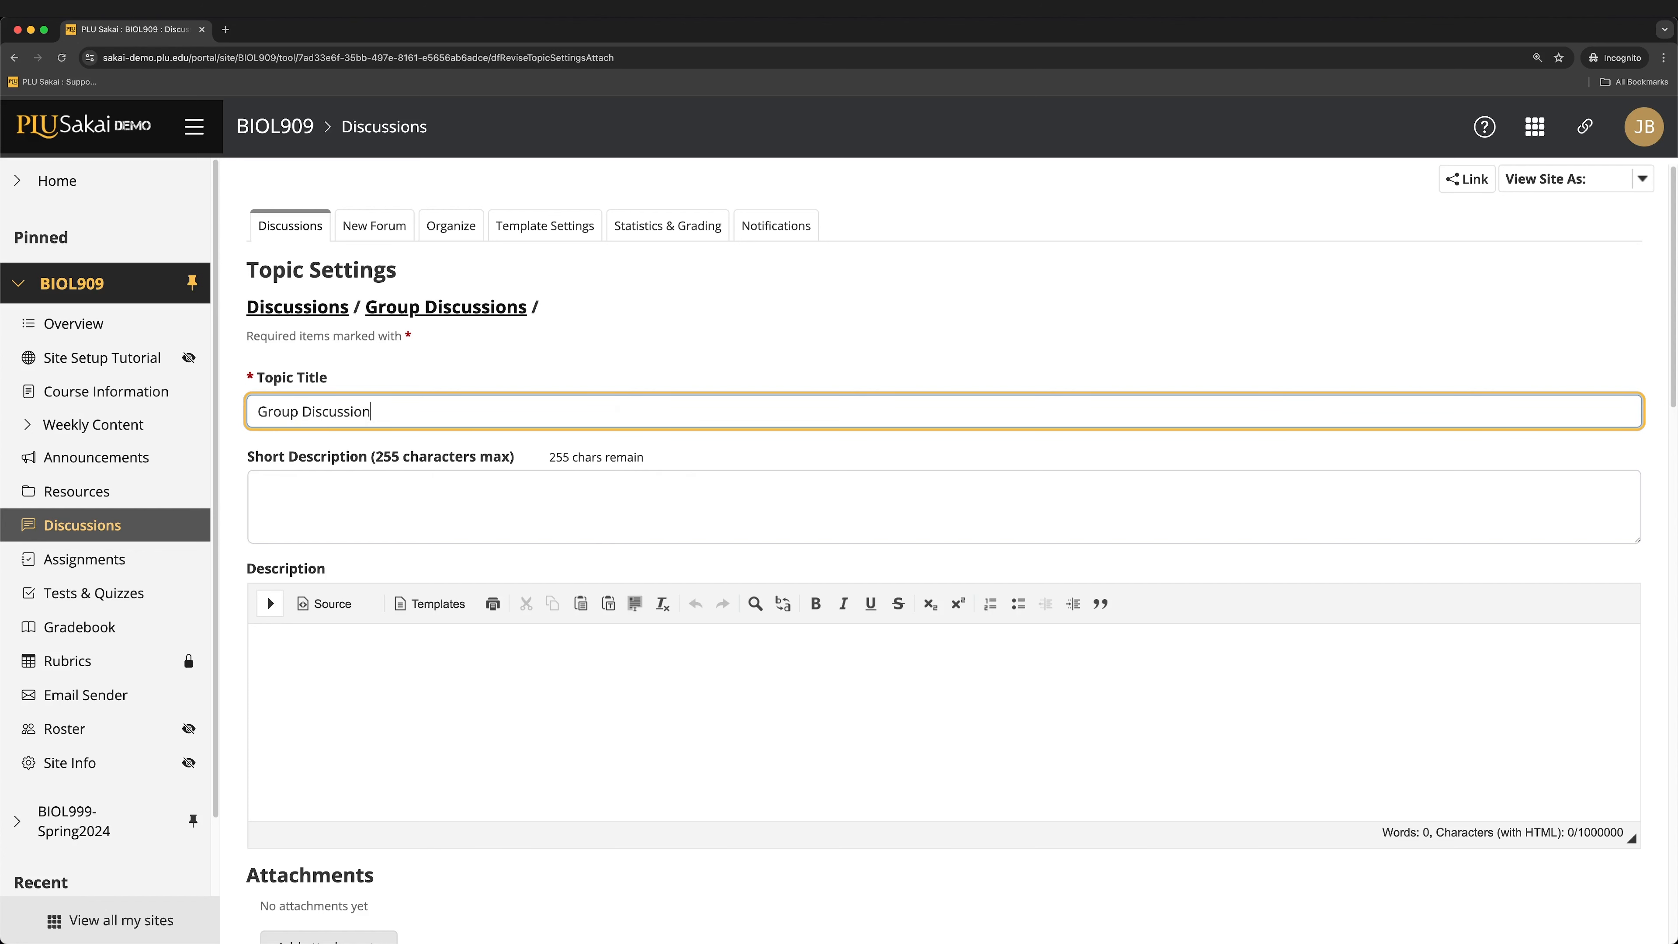
pyautogui.write('1: Anatomy of')
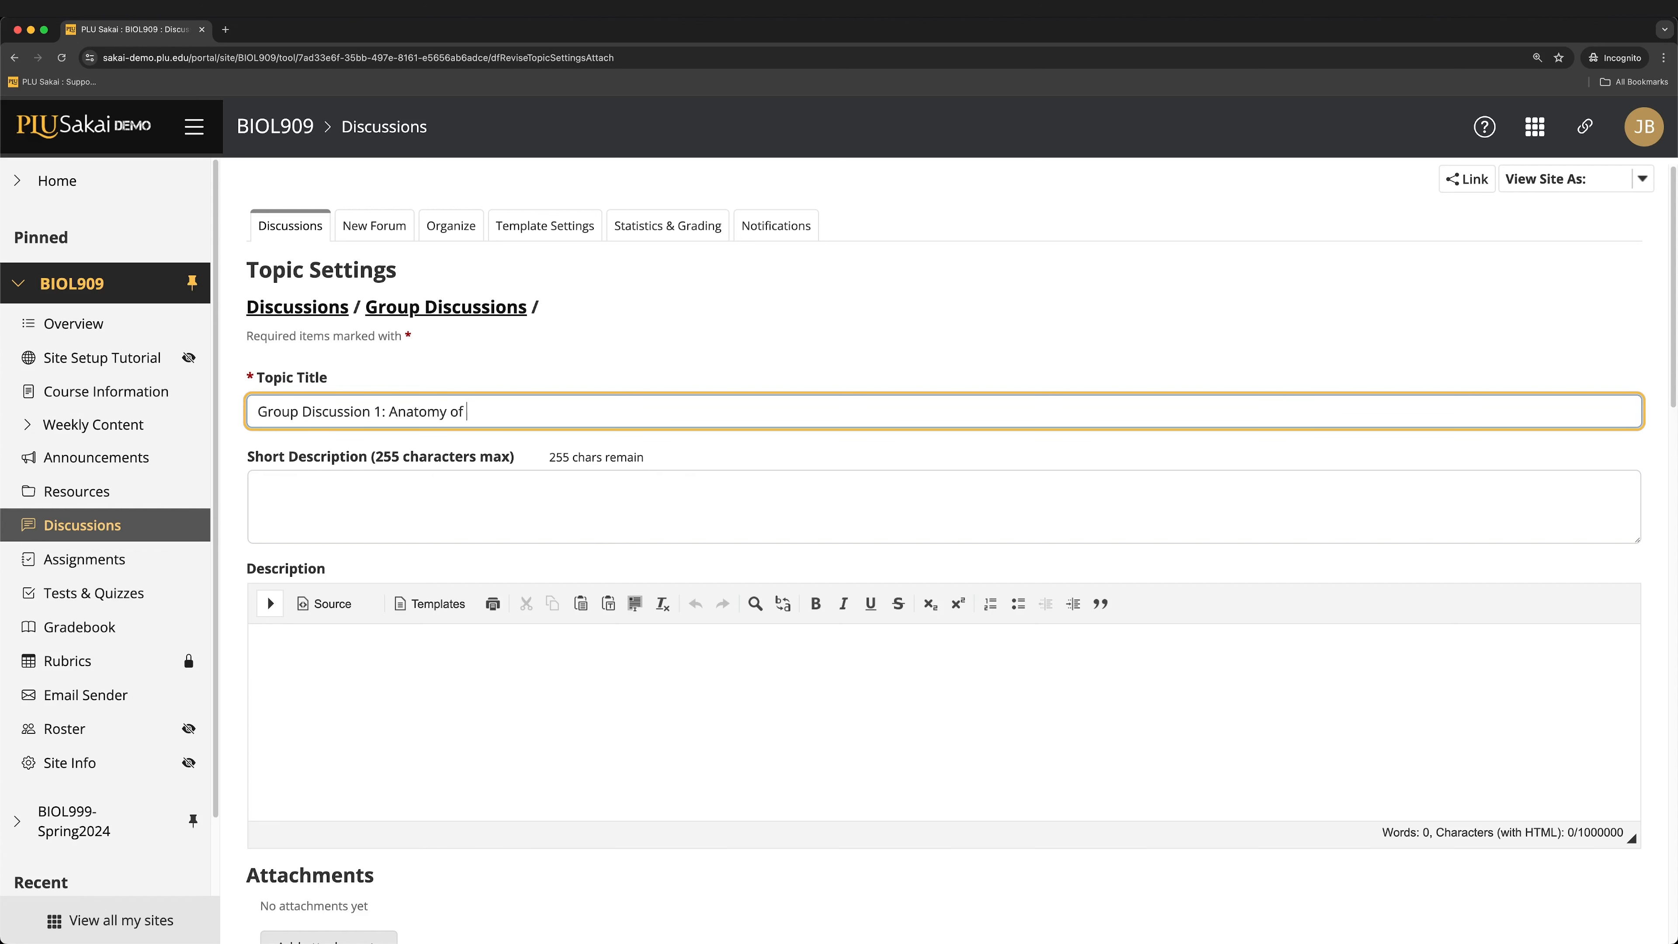
pyautogui.write('a Plant Cell')
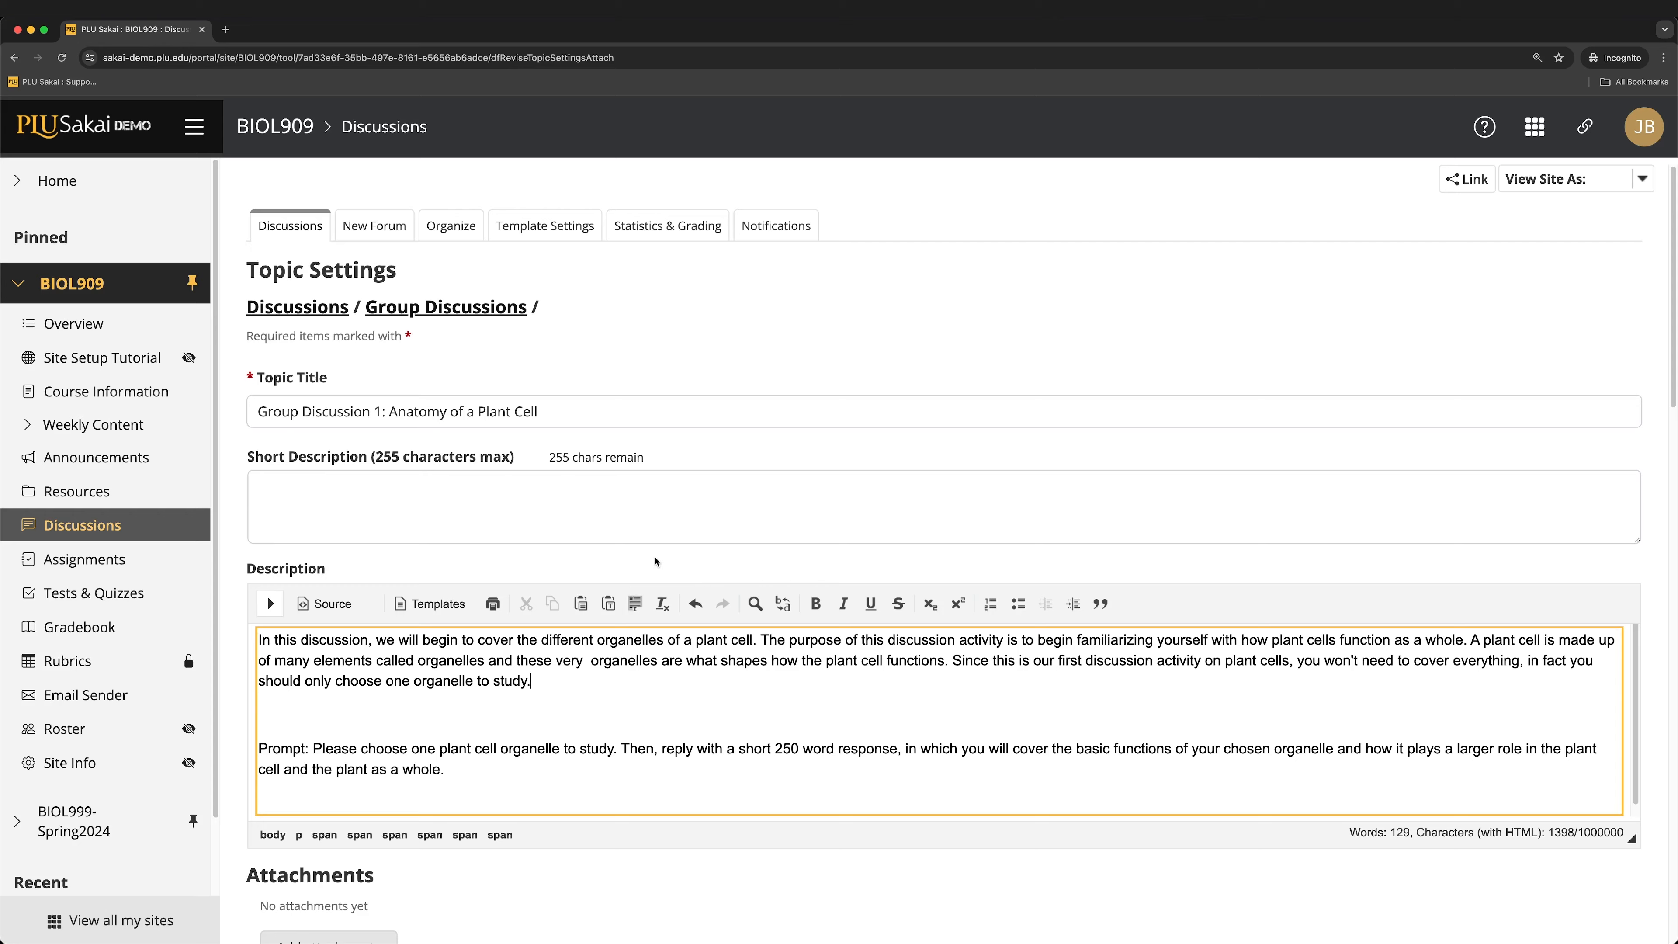
pyautogui.scroll(-3)
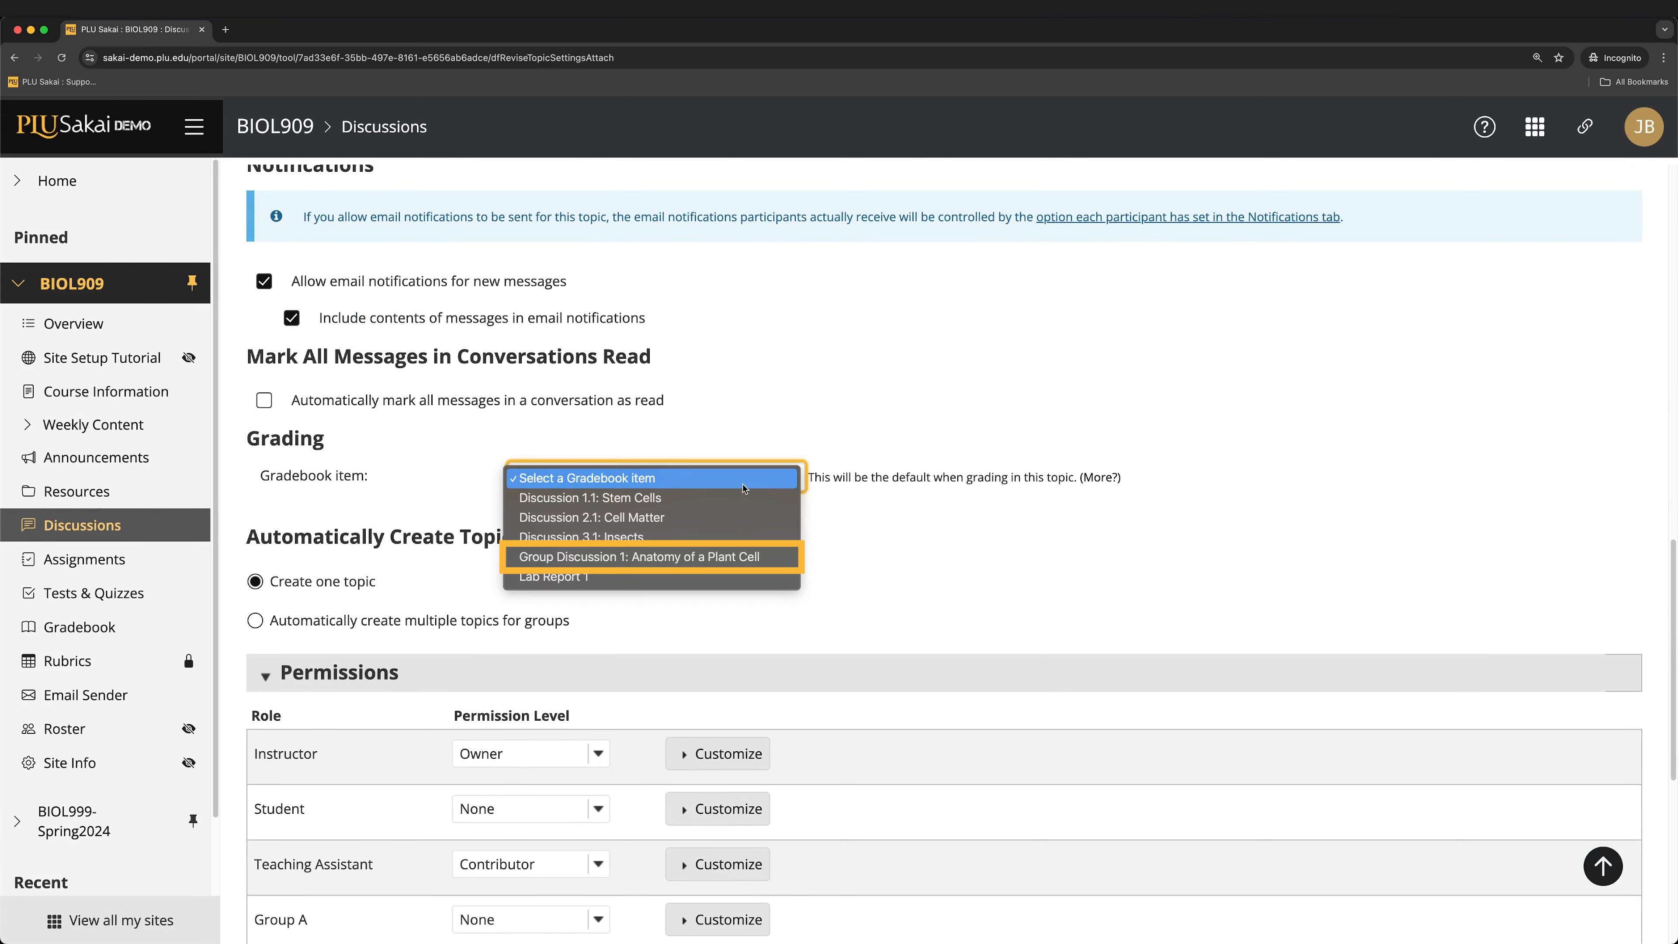
# - Link the Group Discussion 1 gradebook item, auto-create topic copies for Groups A, B and C, and save
pyautogui.click(639, 557)
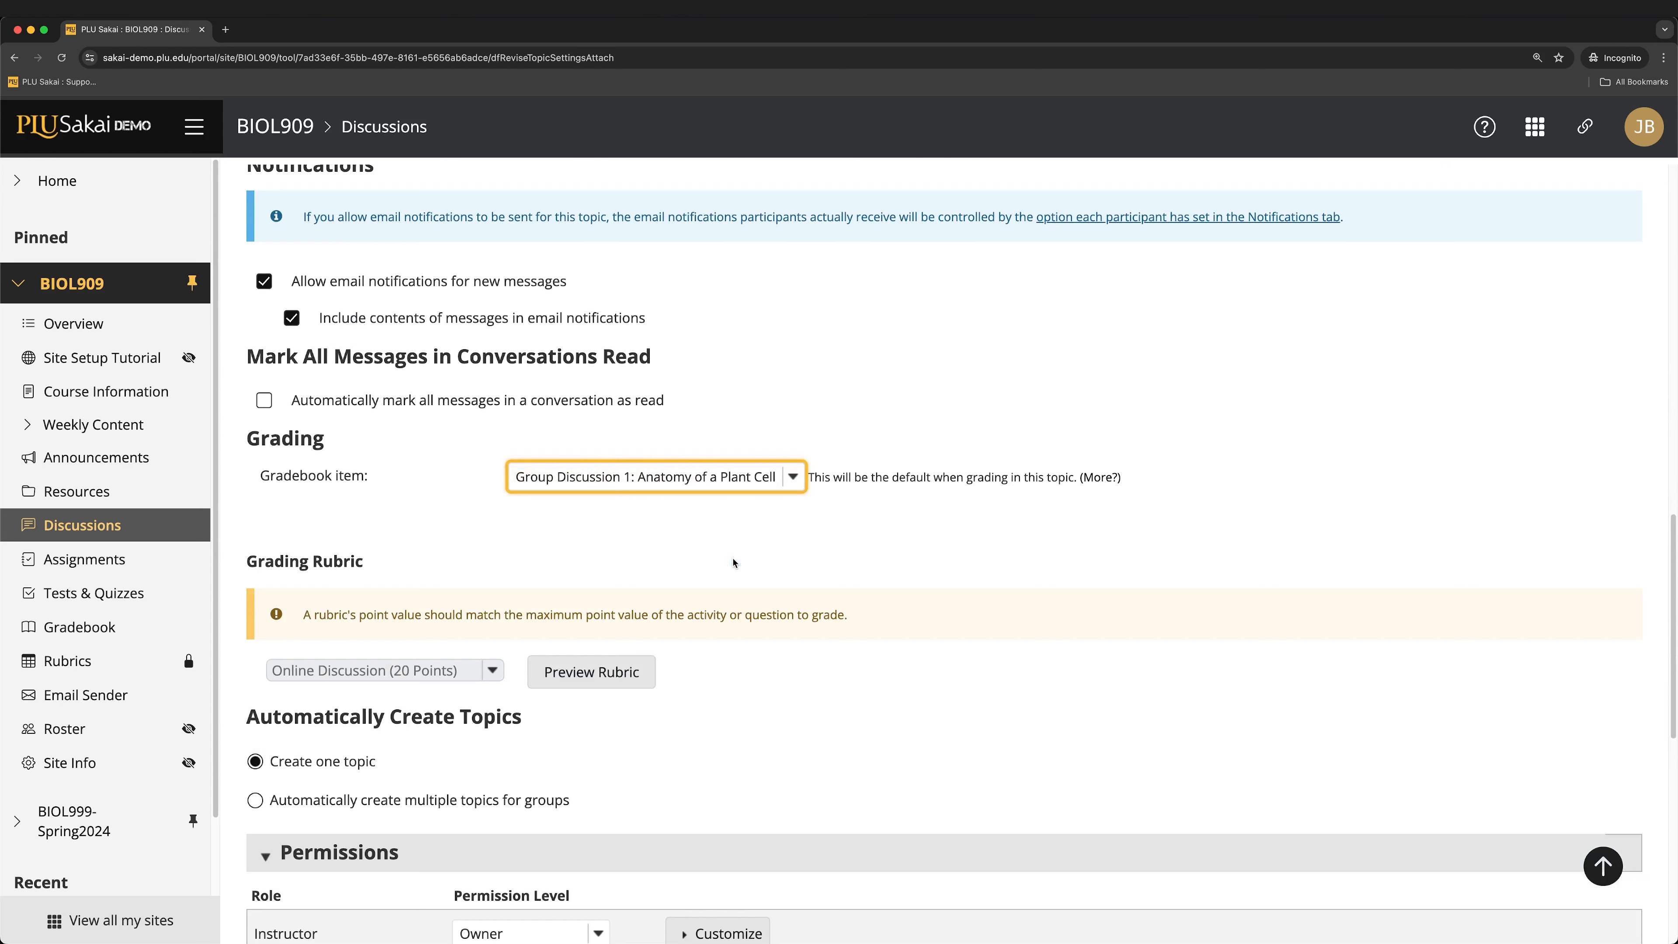
pyautogui.scroll(-3)
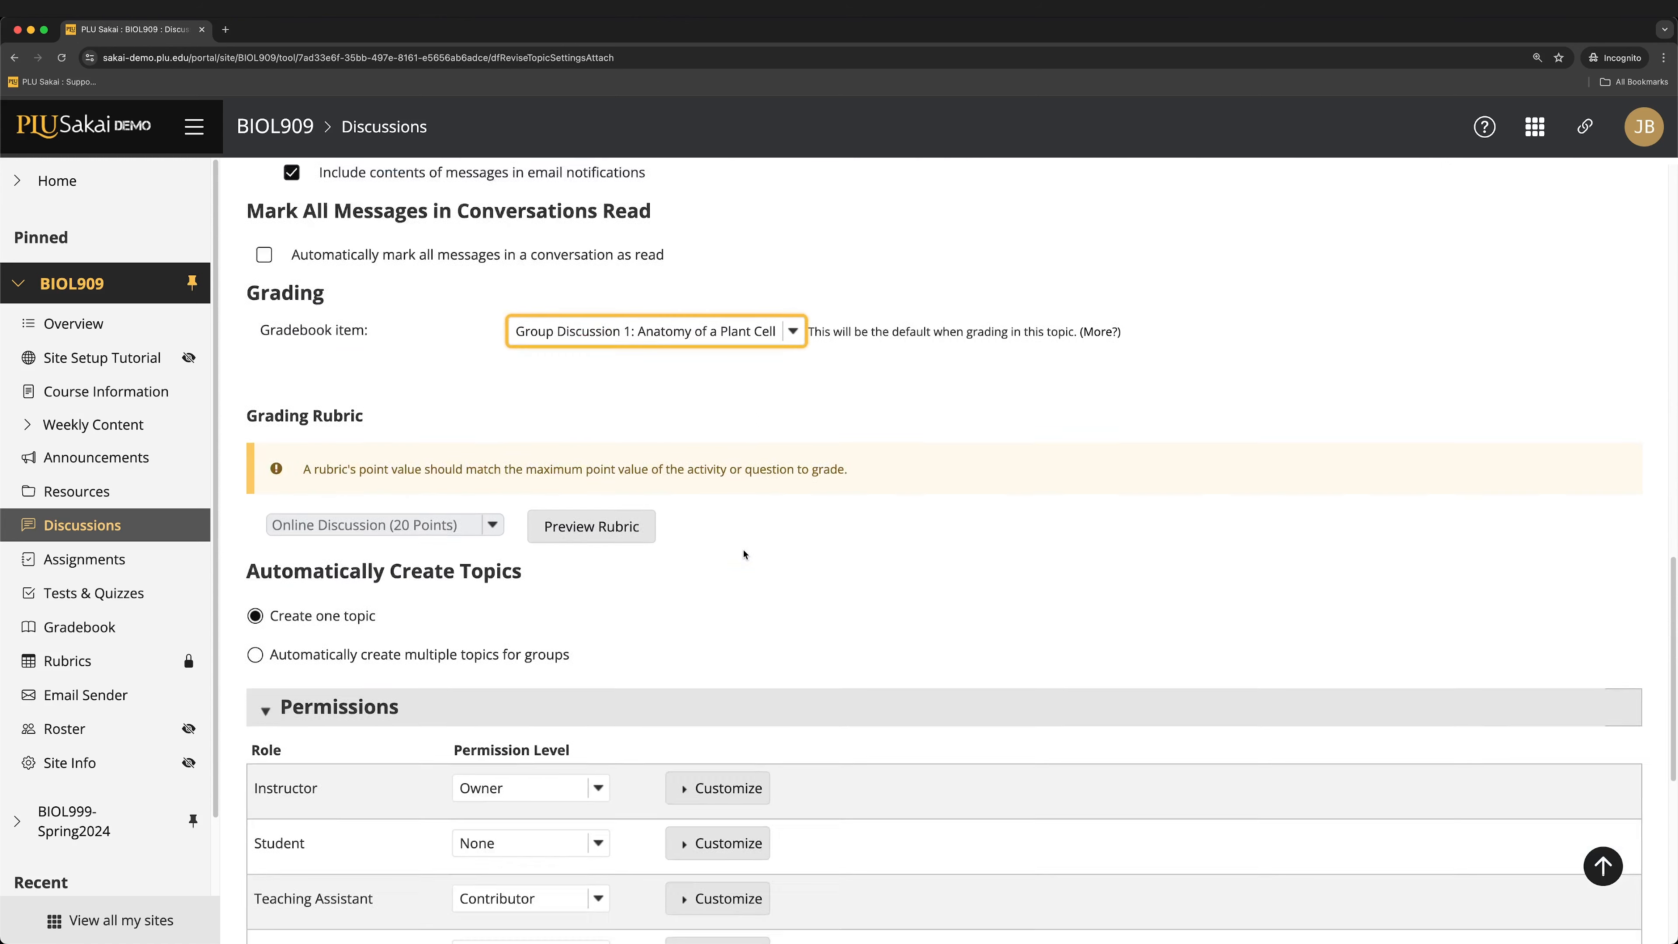
pyautogui.scroll(-3)
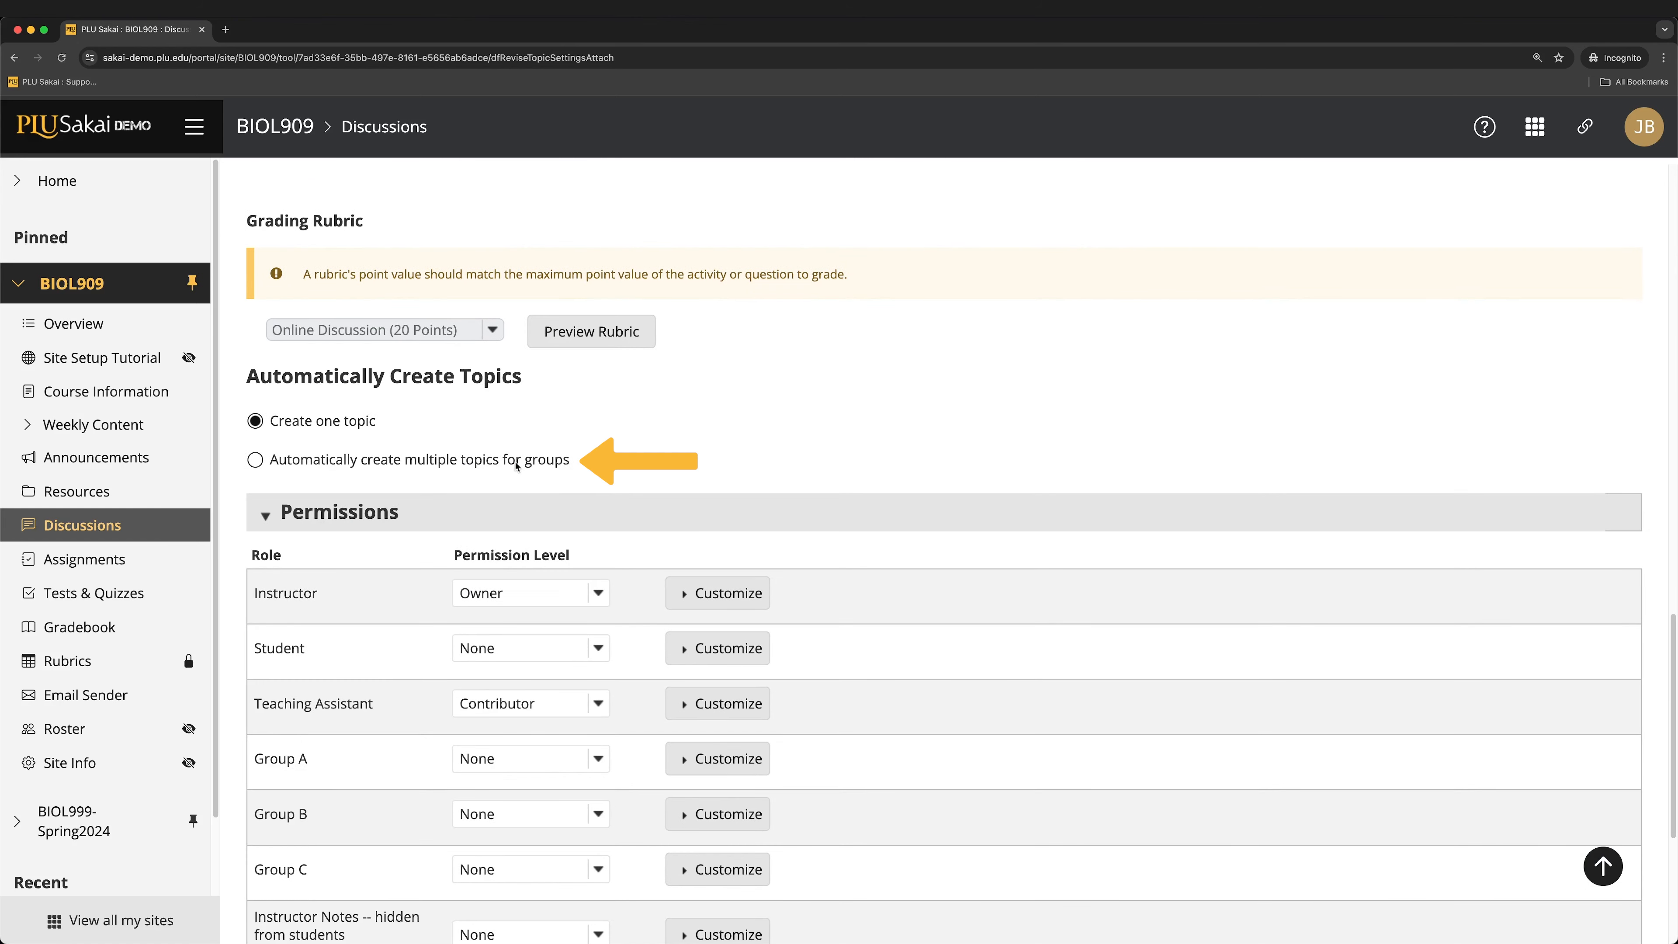
pyautogui.click(254, 459)
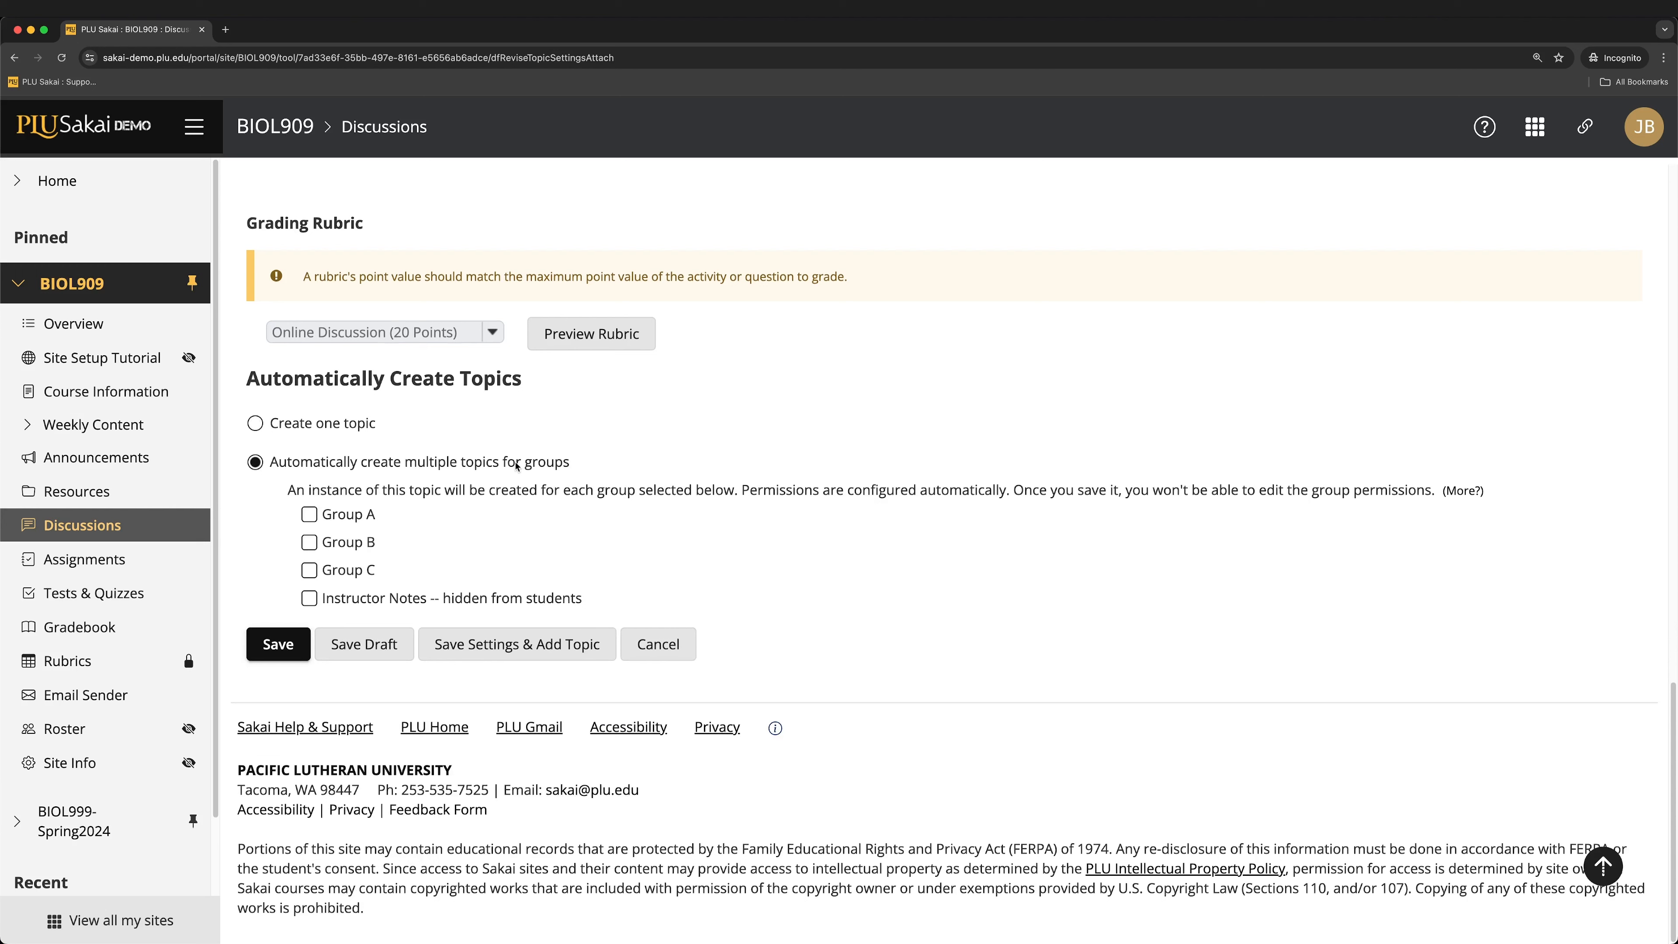
pyautogui.click(308, 514)
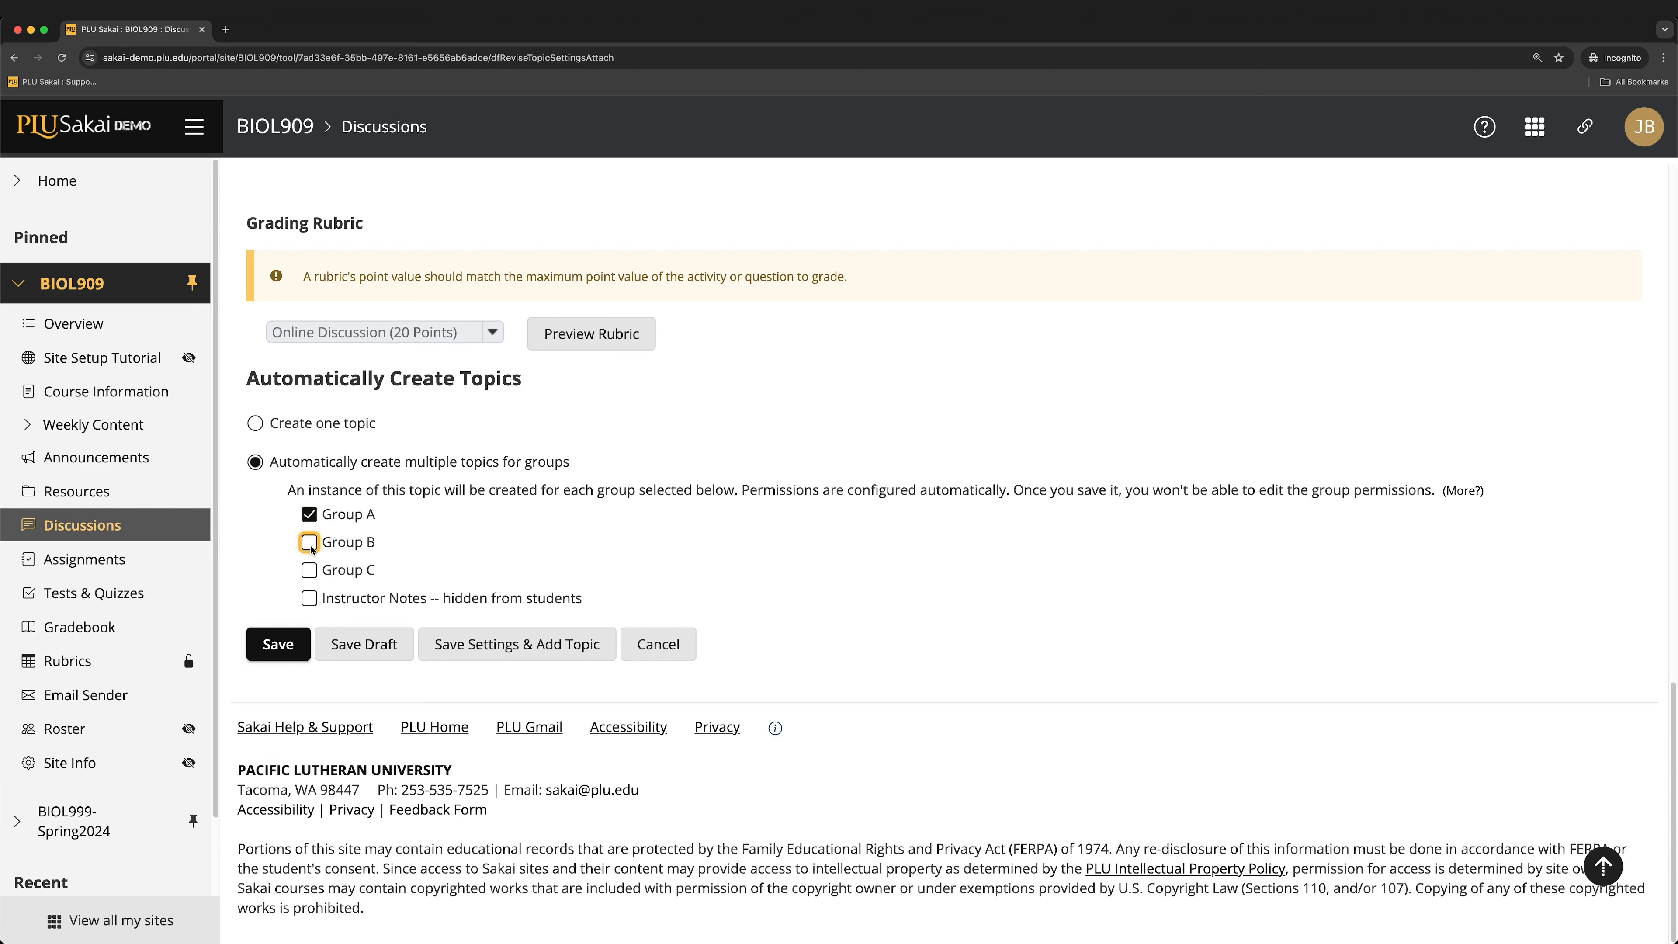
pyautogui.click(309, 569)
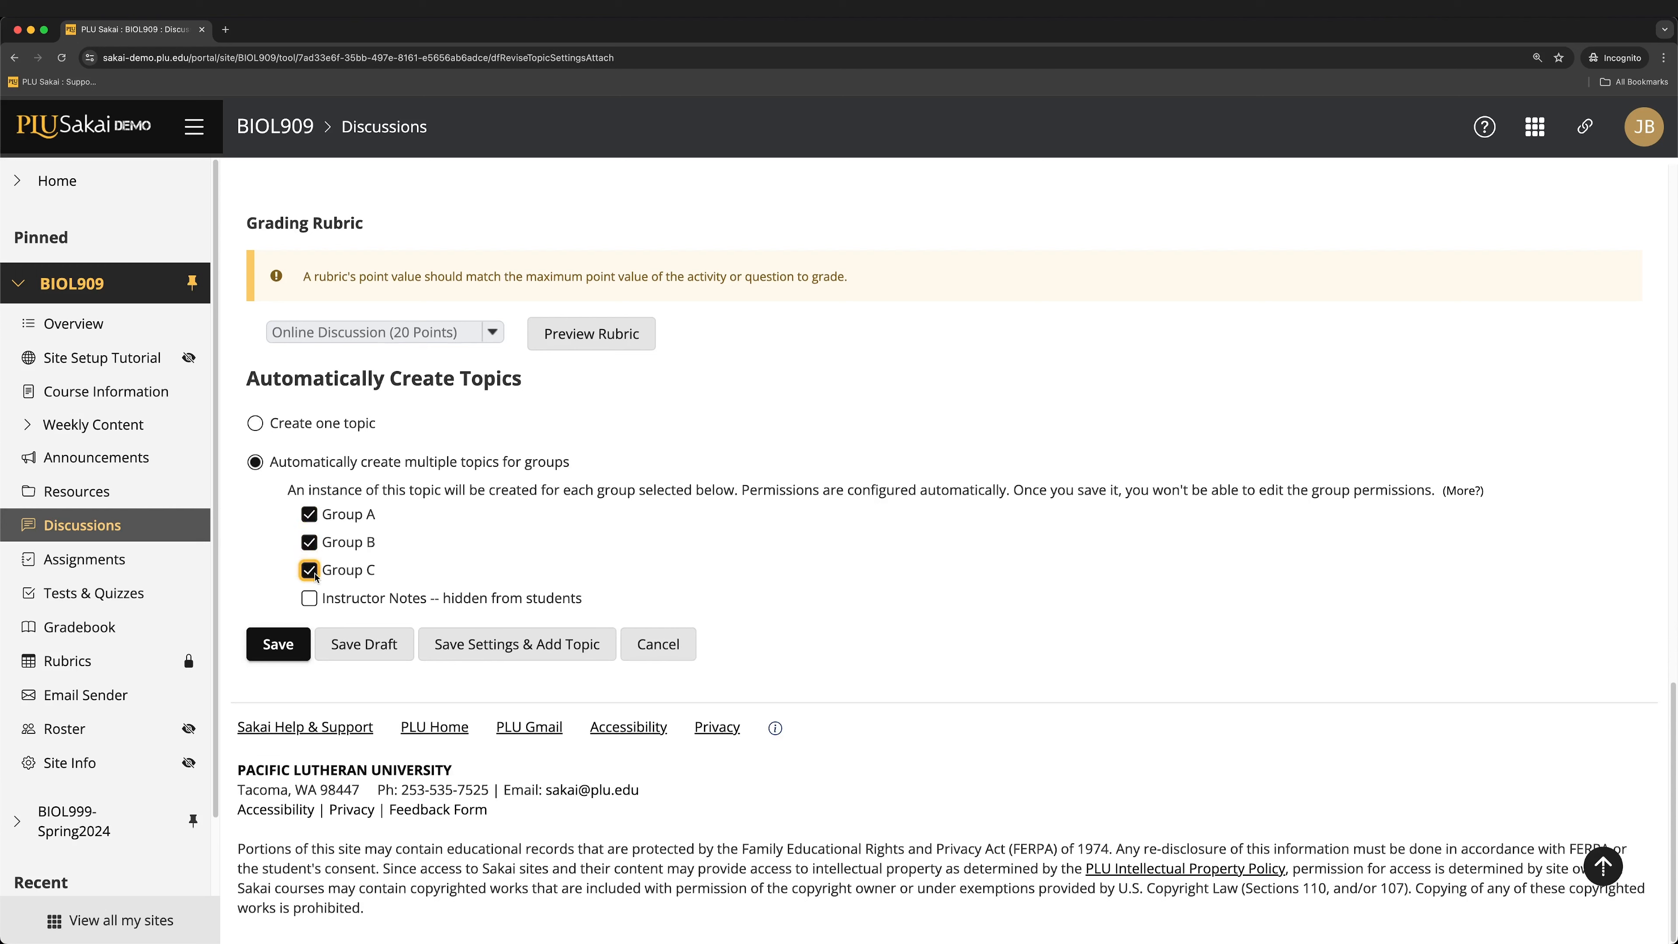
pyautogui.click(308, 569)
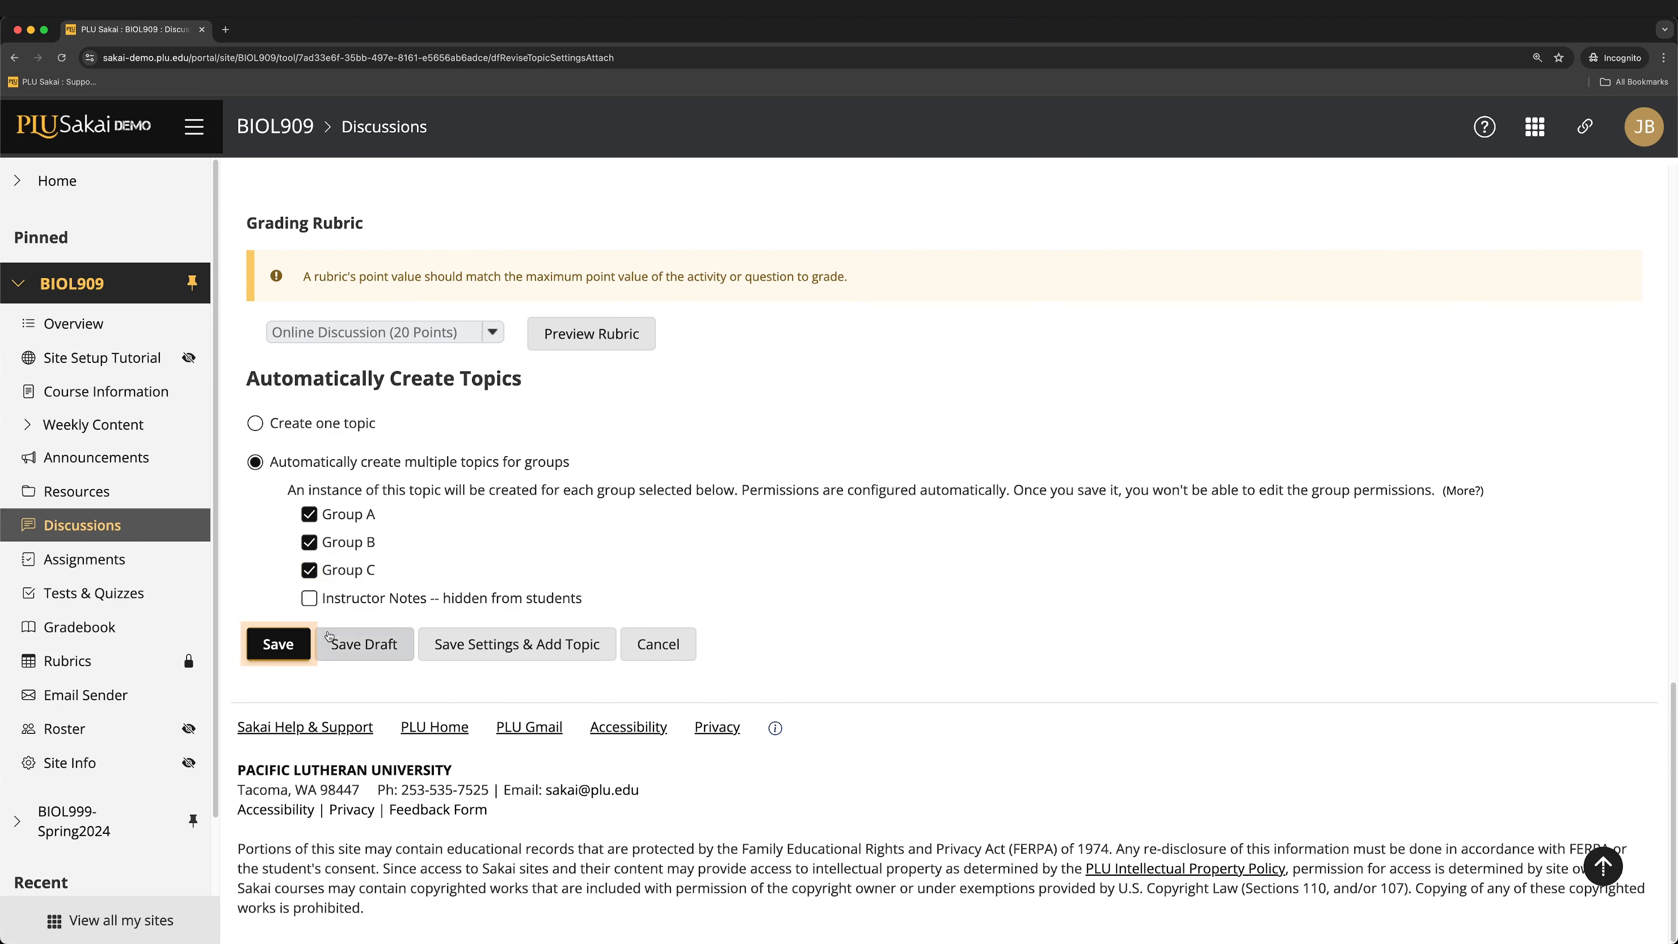
pyautogui.click(277, 643)
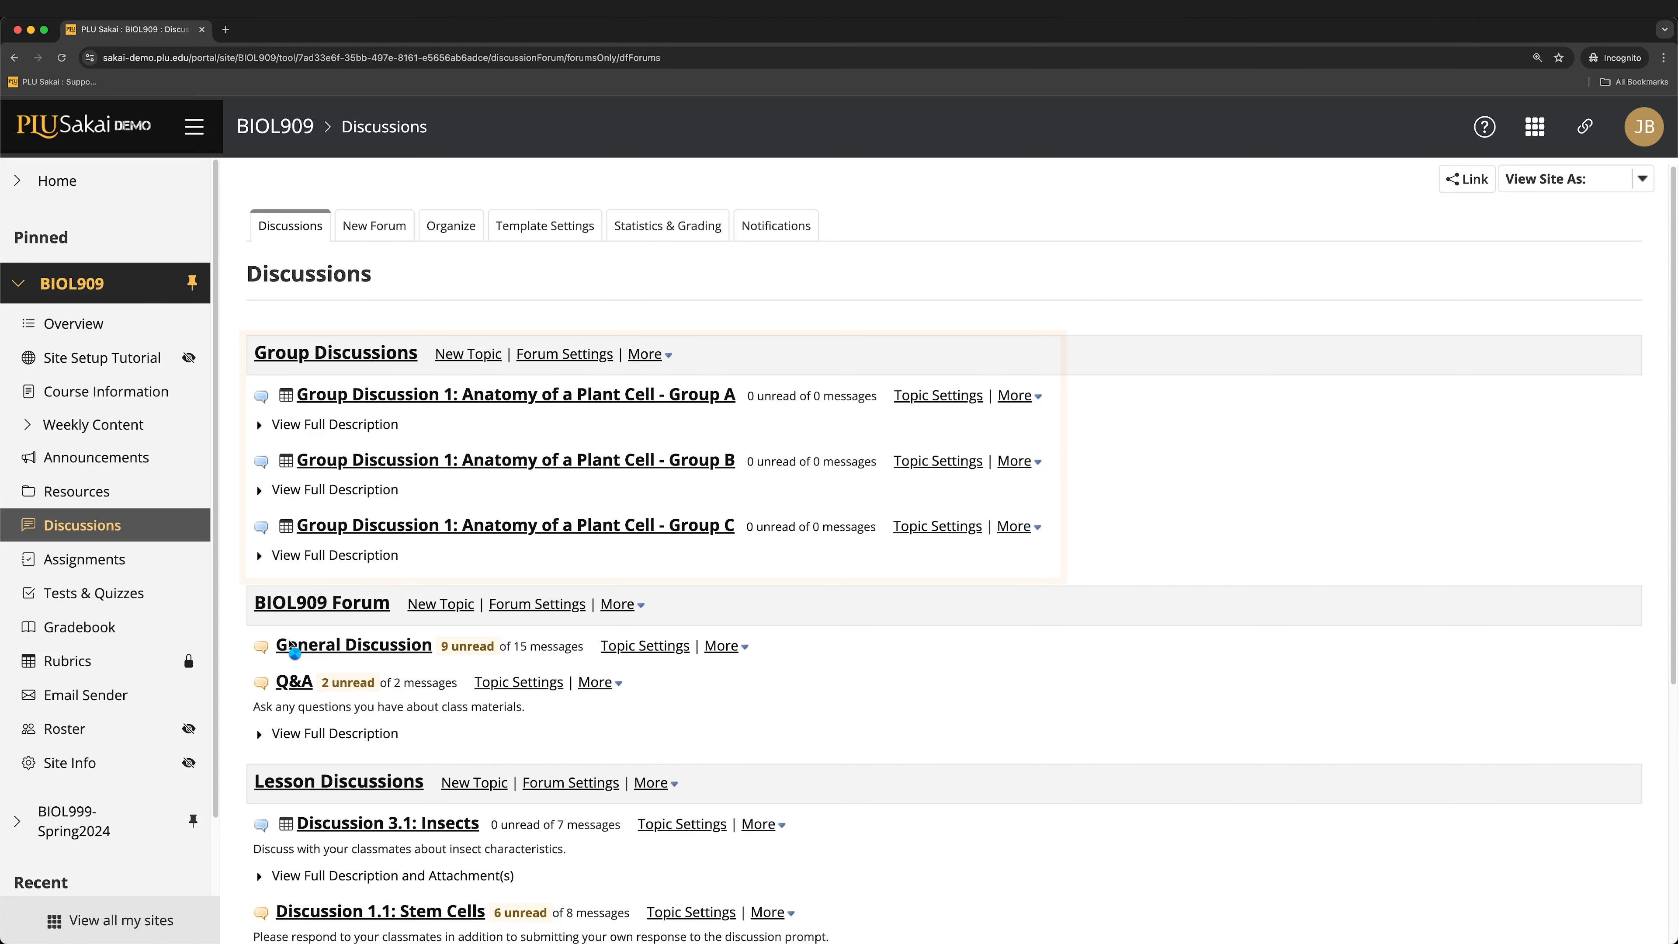